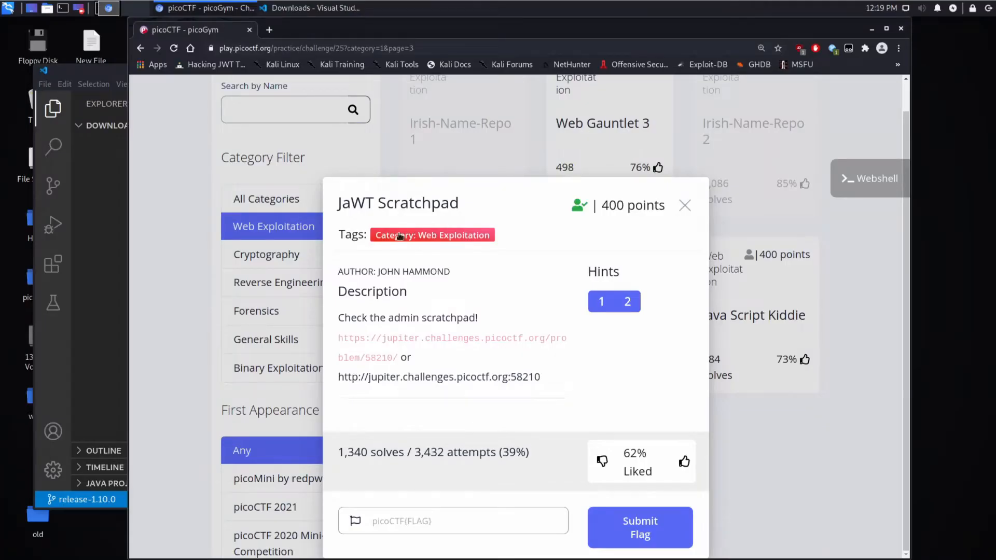
# Open the JaWT Scratchpad challenge URL from the picoGym description in a new tab
pyautogui.doubleClick(413, 271)
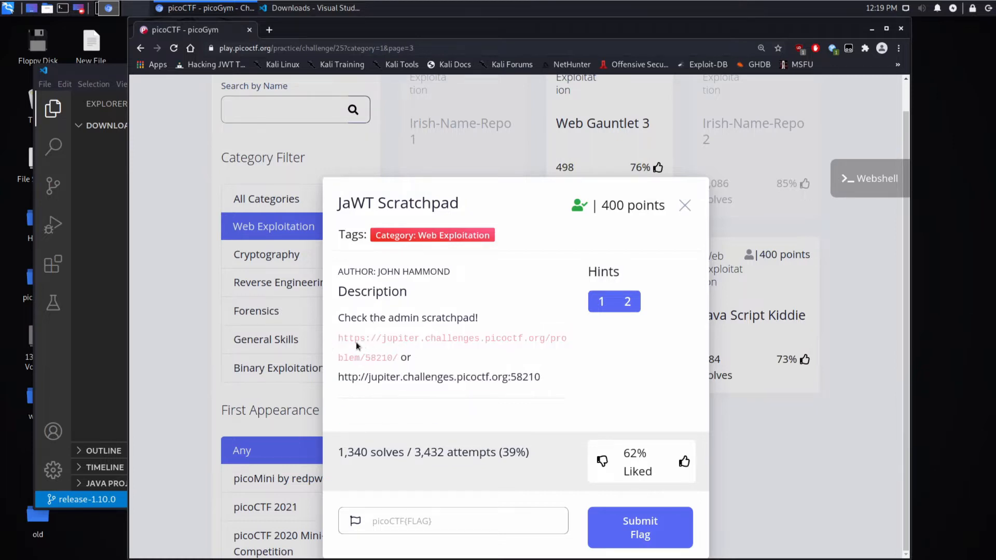
pyautogui.rightClick(445, 338)
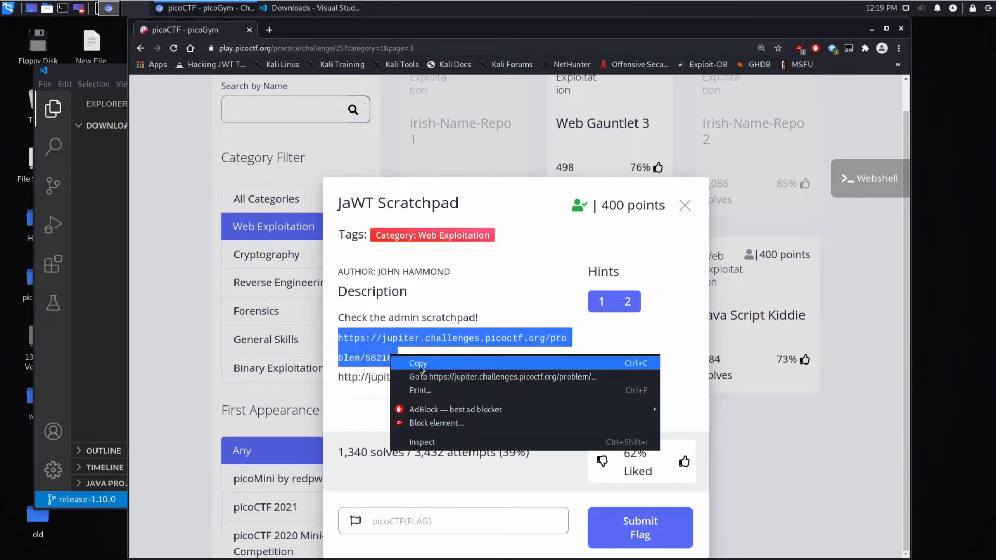
pyautogui.click(503, 377)
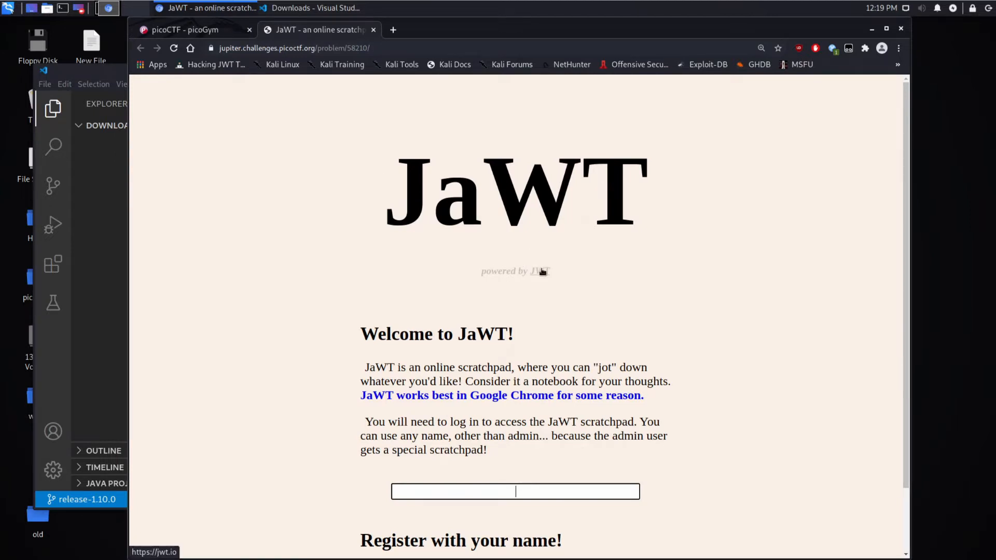
# Open jwt.io in a new tab and follow the John link to John the Ripper's GitHub
pyautogui.rightClick(539, 271)
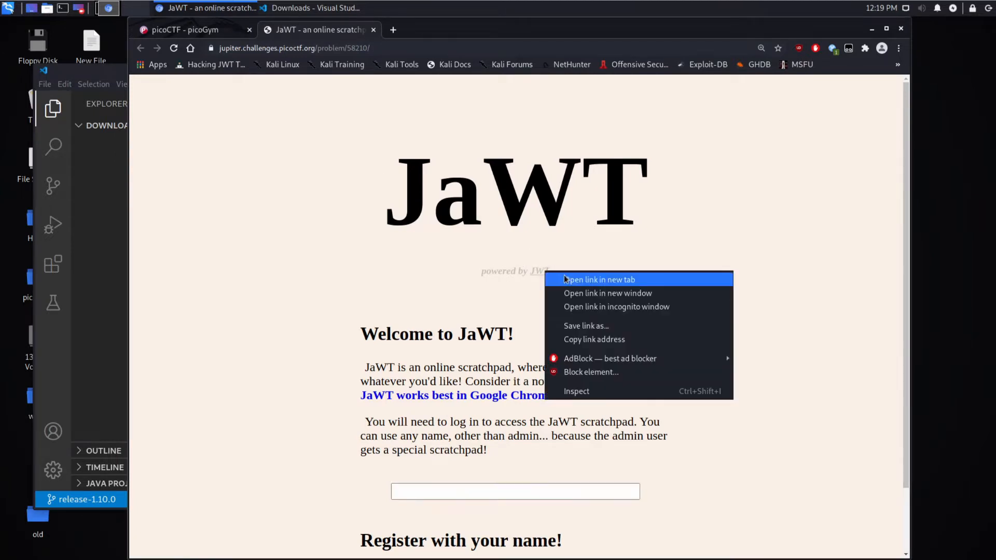
pyautogui.click(597, 280)
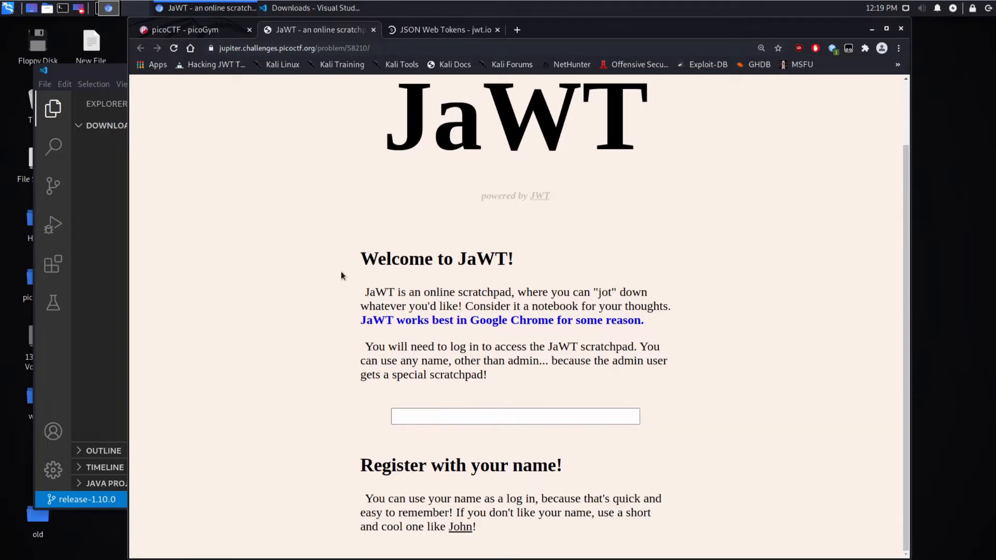
pyautogui.moveTo(520, 293)
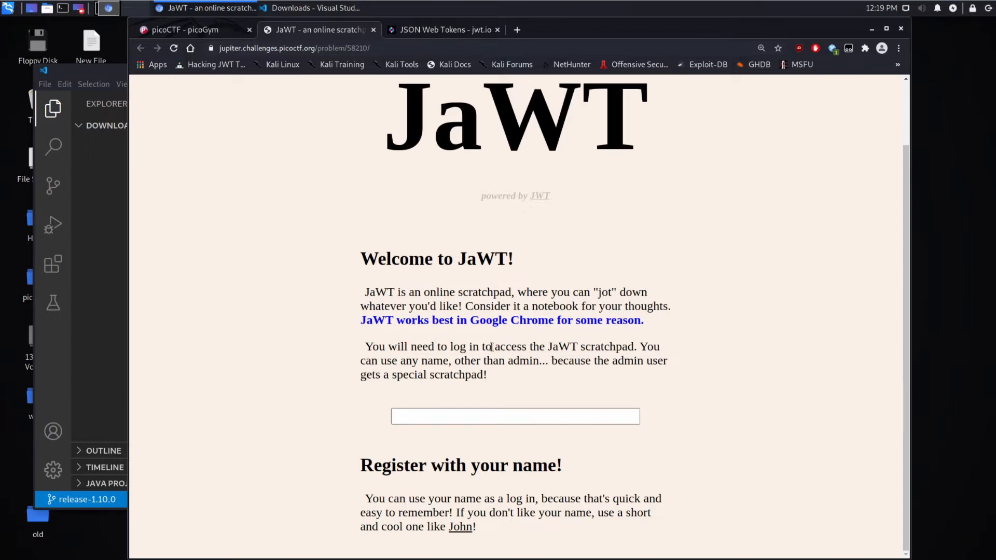
pyautogui.moveTo(457, 357)
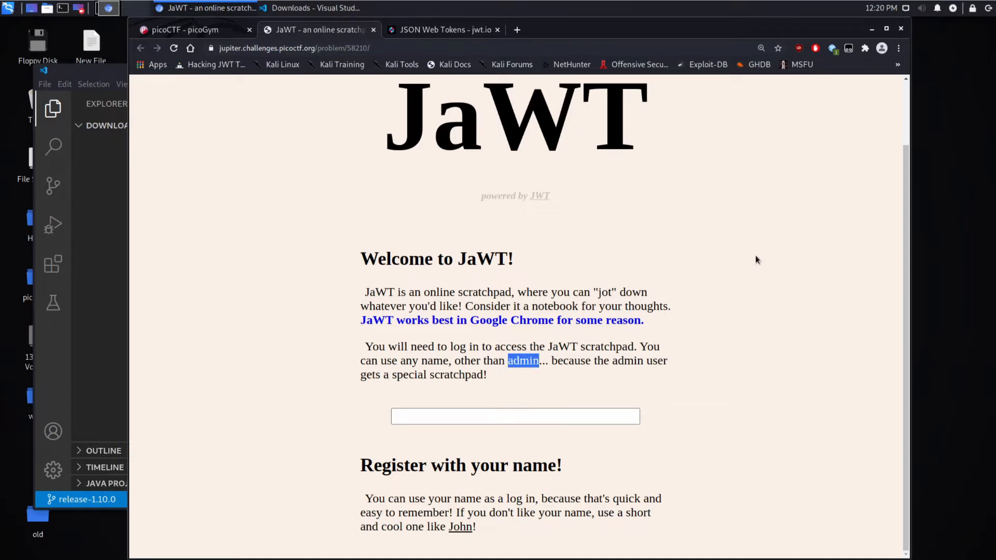
pyautogui.moveTo(557, 458)
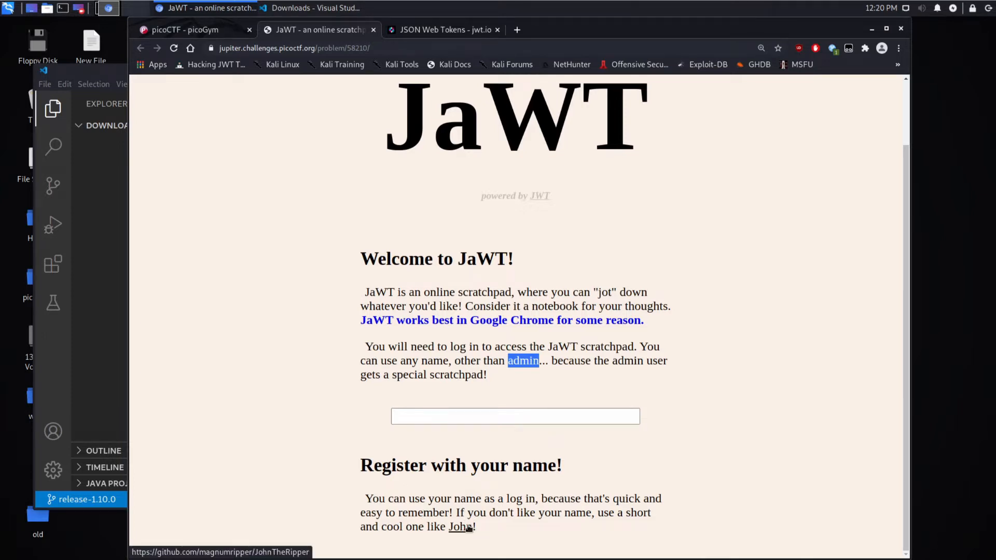
pyautogui.click(460, 526)
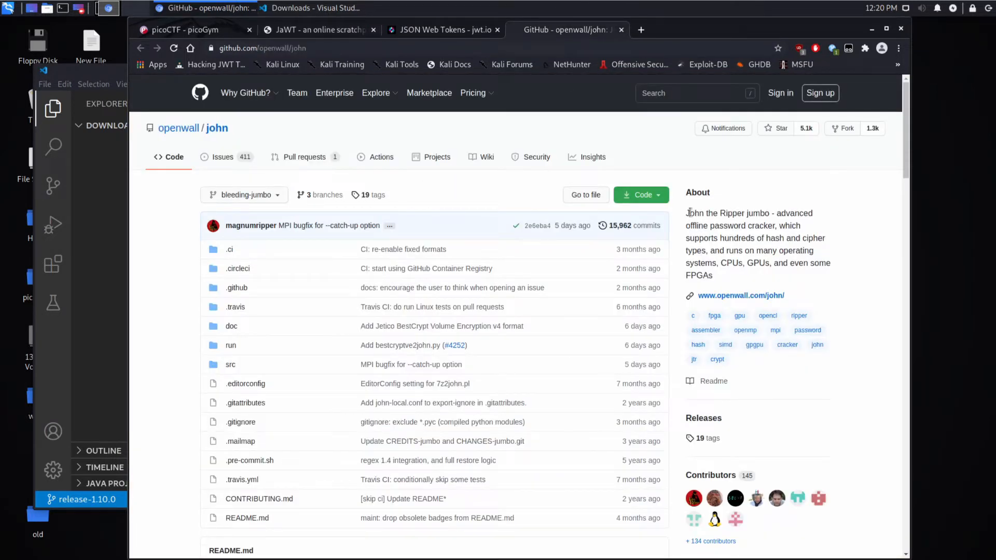
pyautogui.doubleClick(714, 212)
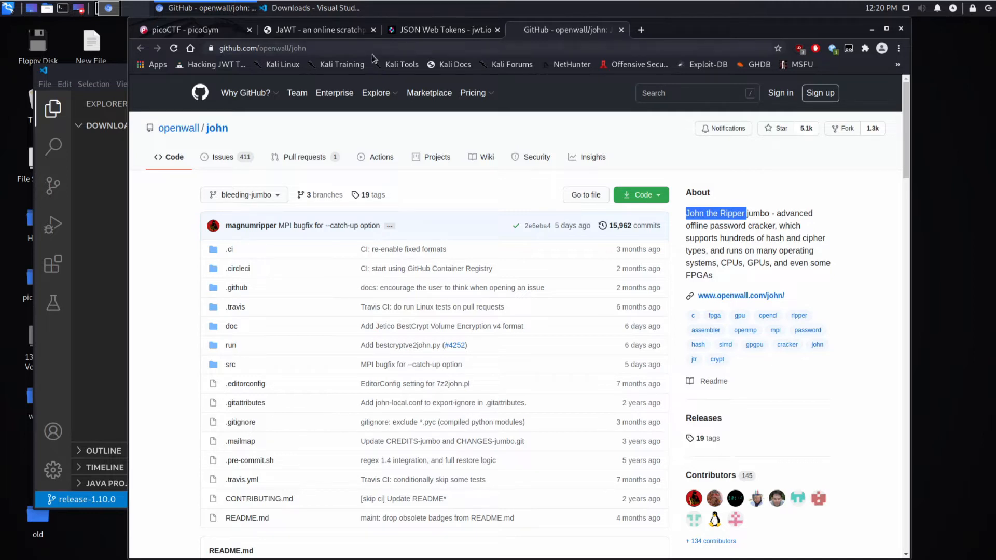
pyautogui.moveTo(336, 39)
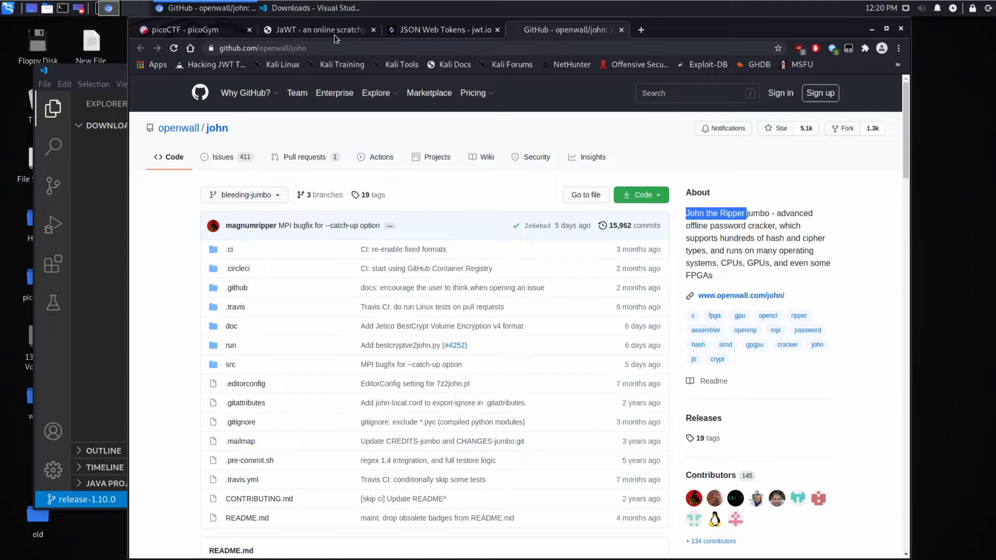
# Log into the JaWT site with the name pleaseSubscribe
pyautogui.click(318, 29)
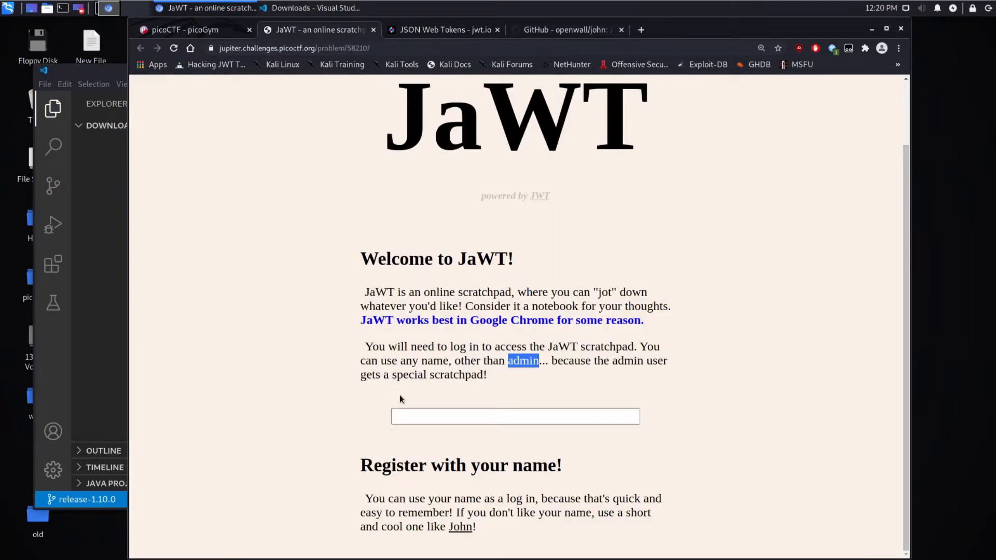
pyautogui.write('pleaseSubscribe')
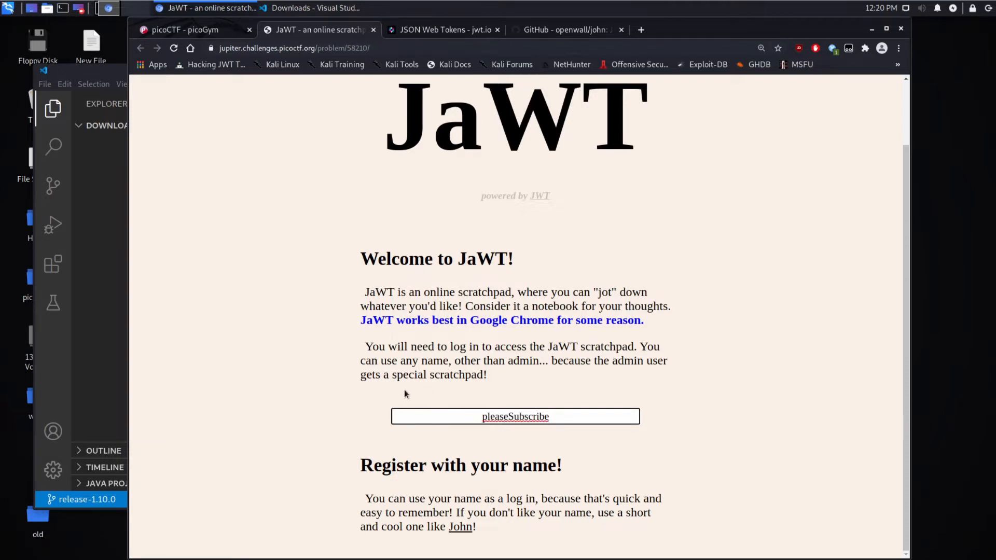
pyautogui.click(514, 416)
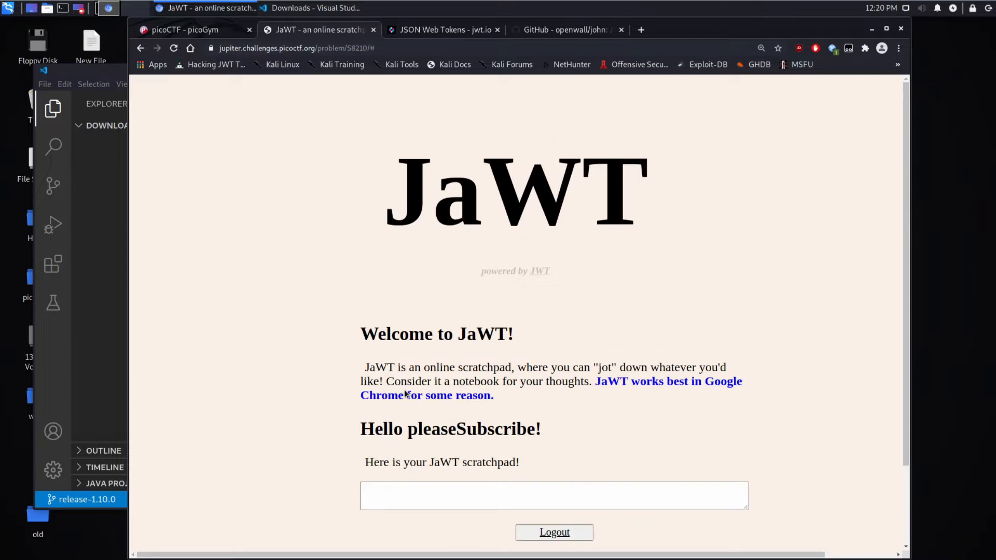
# Select the greeted name and type 'asdf' text into the scratchpad
pyautogui.scroll(-3)
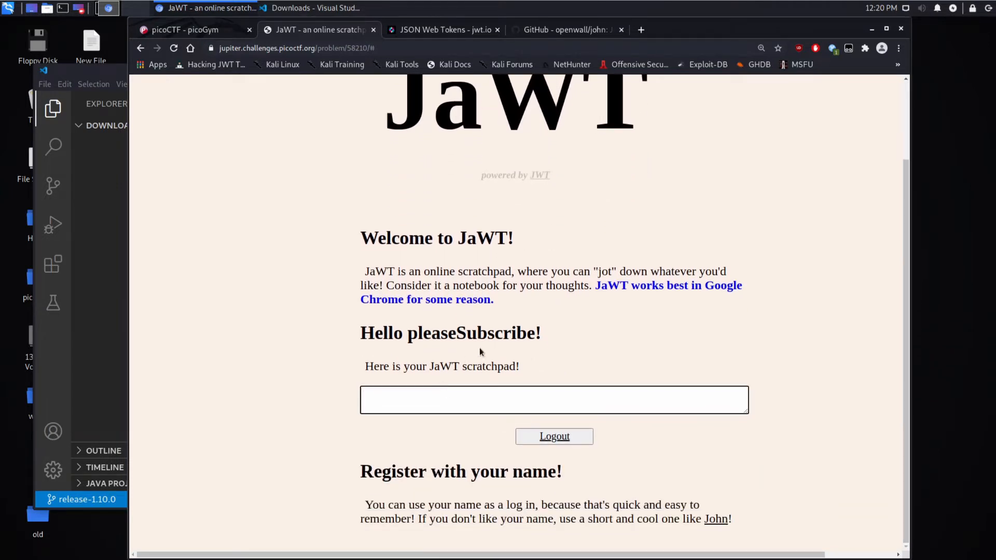
pyautogui.doubleClick(472, 333)
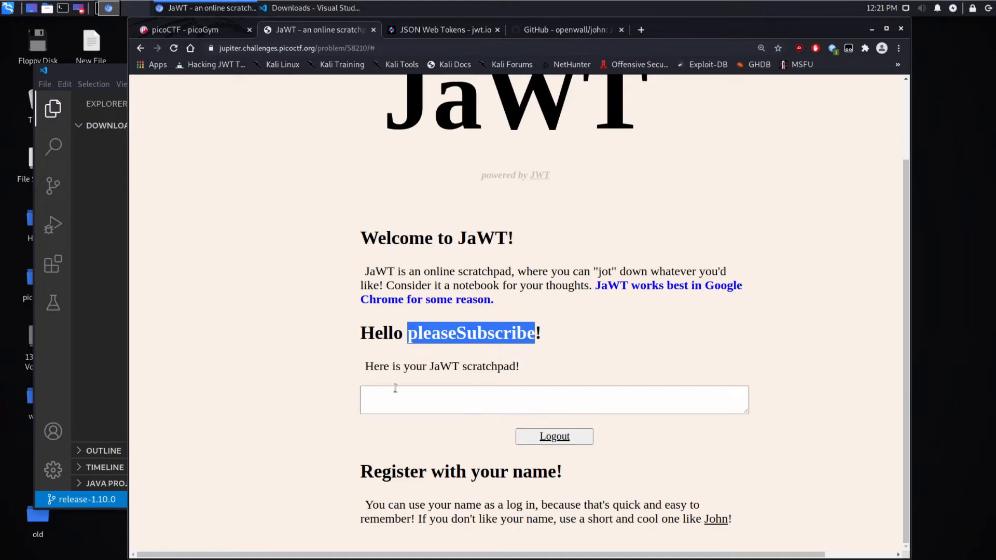
pyautogui.write('asdf')
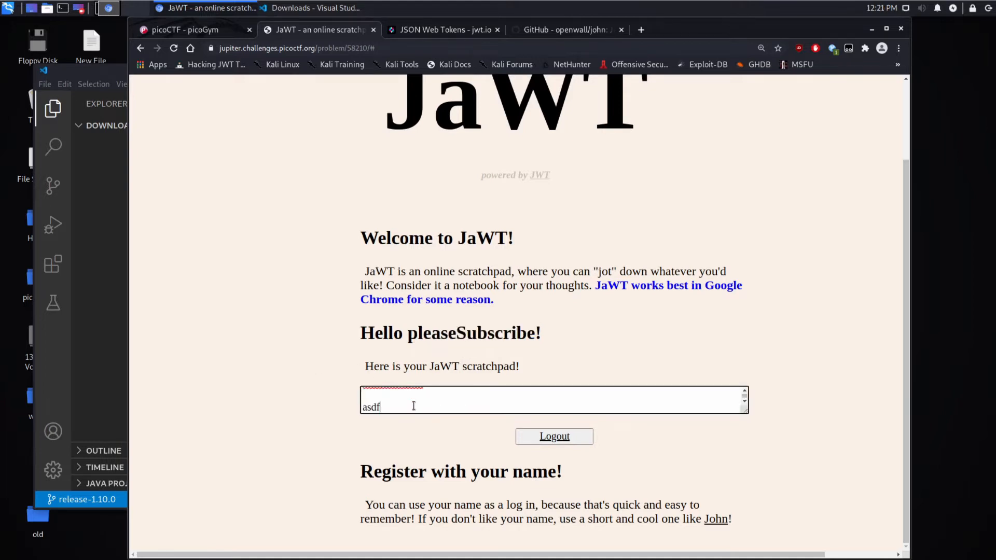
pyautogui.write('asdf')
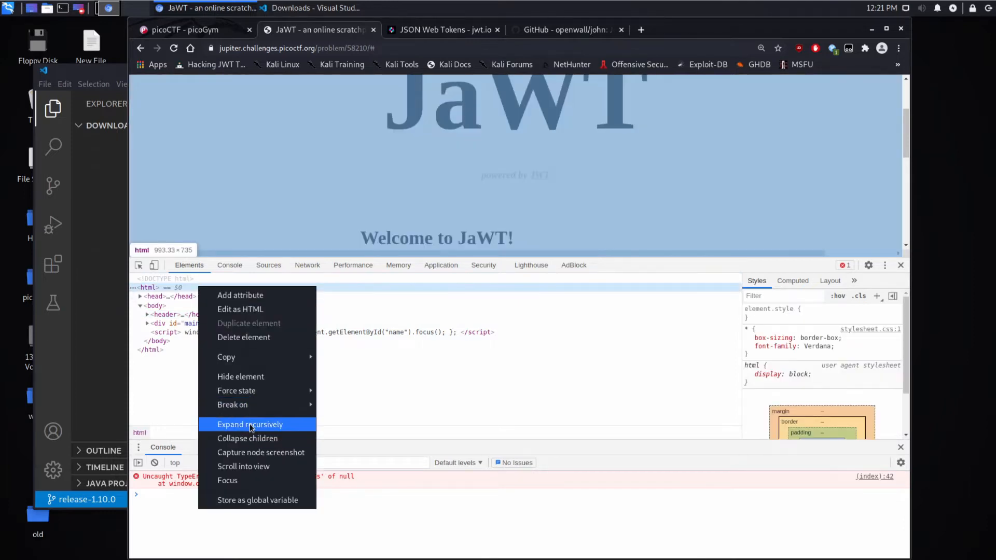
# Recursively expand the html node in DevTools and open the Application tab
pyautogui.click(249, 425)
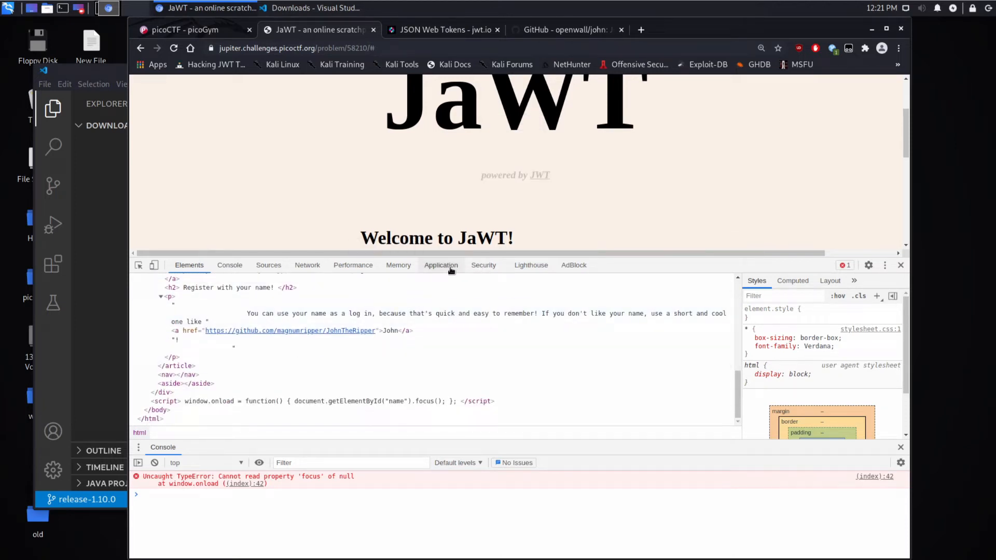
pyautogui.click(441, 265)
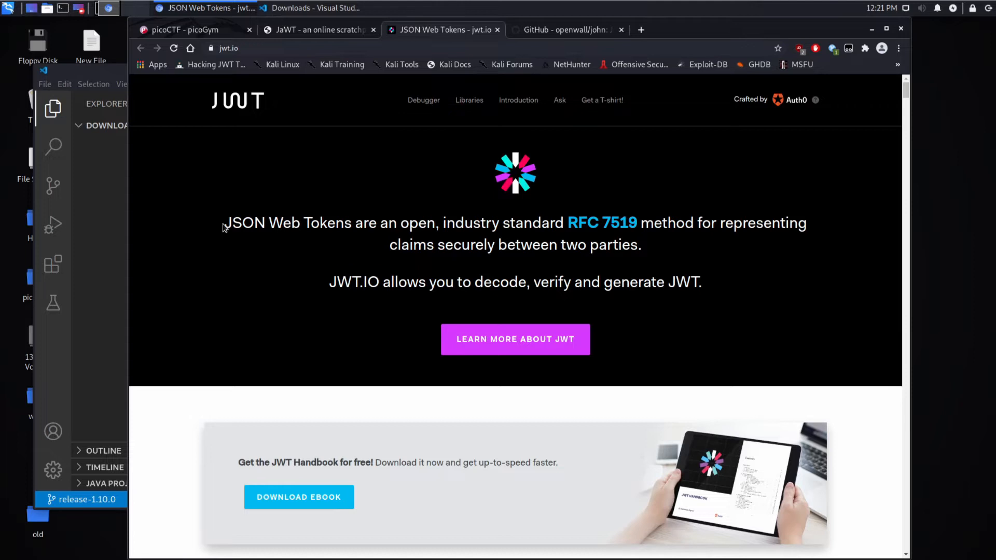
# Replace jwt.io's example token with one decoding to user pleaseSubscribe, signature invalid
pyautogui.moveTo(224, 223); pyautogui.dragTo(351, 223)
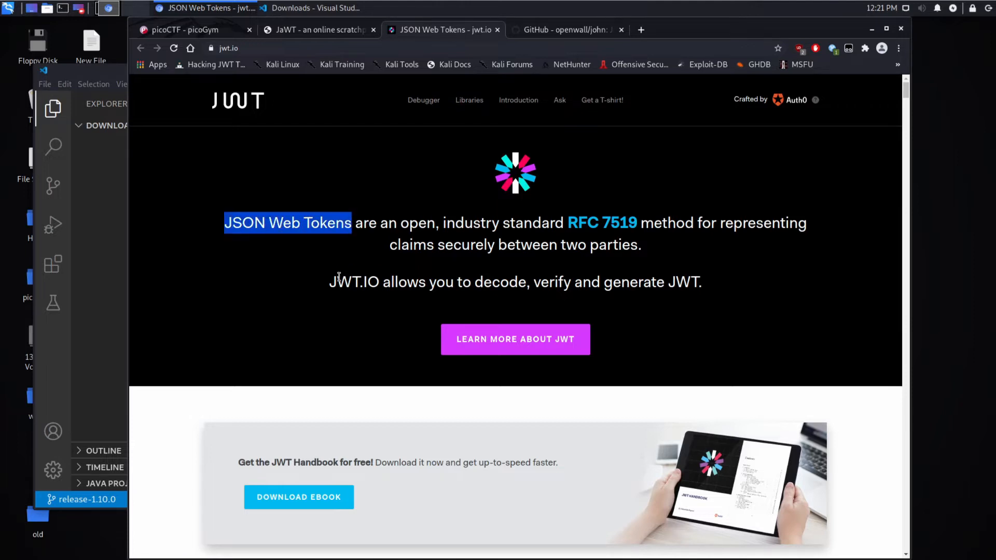
pyautogui.moveTo(479, 275)
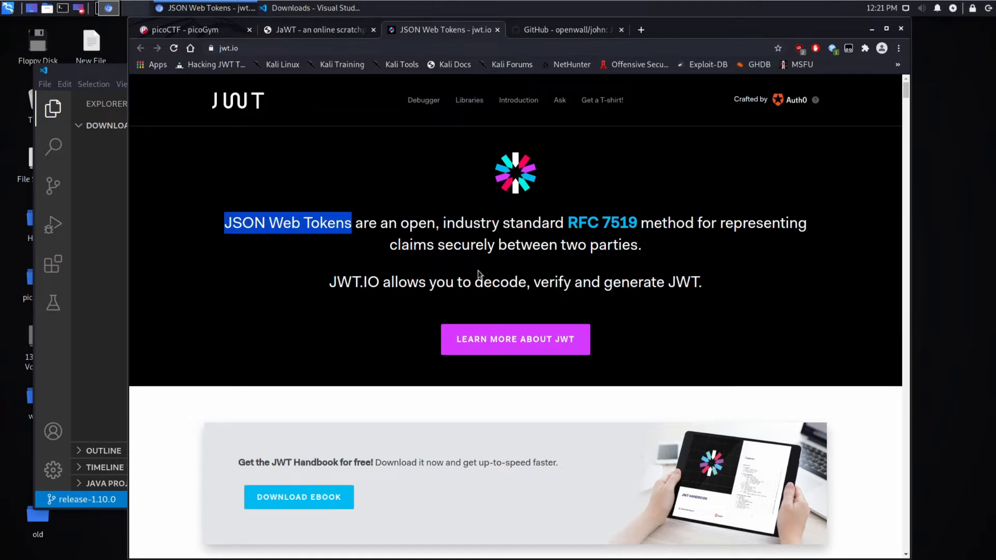
pyautogui.moveTo(452, 281)
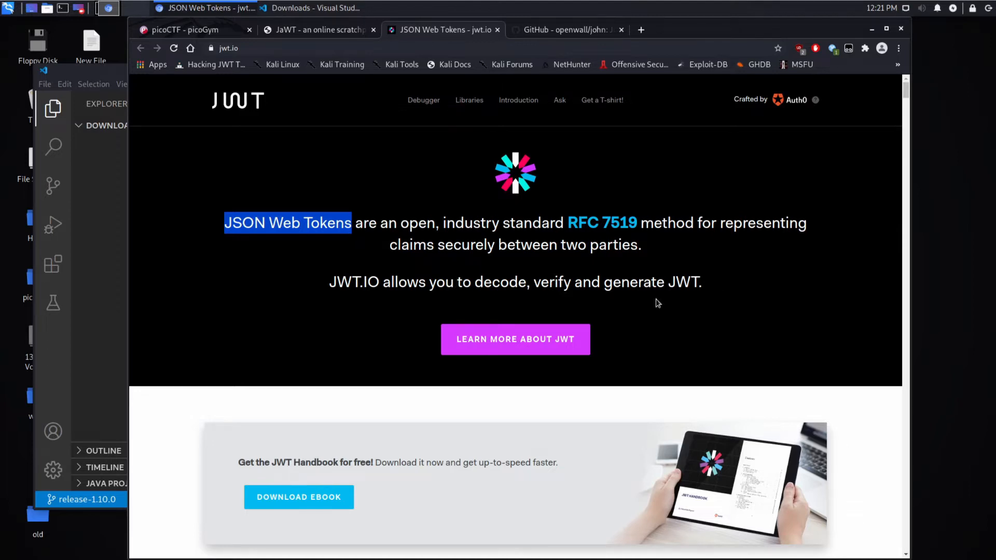
pyautogui.scroll(-3)
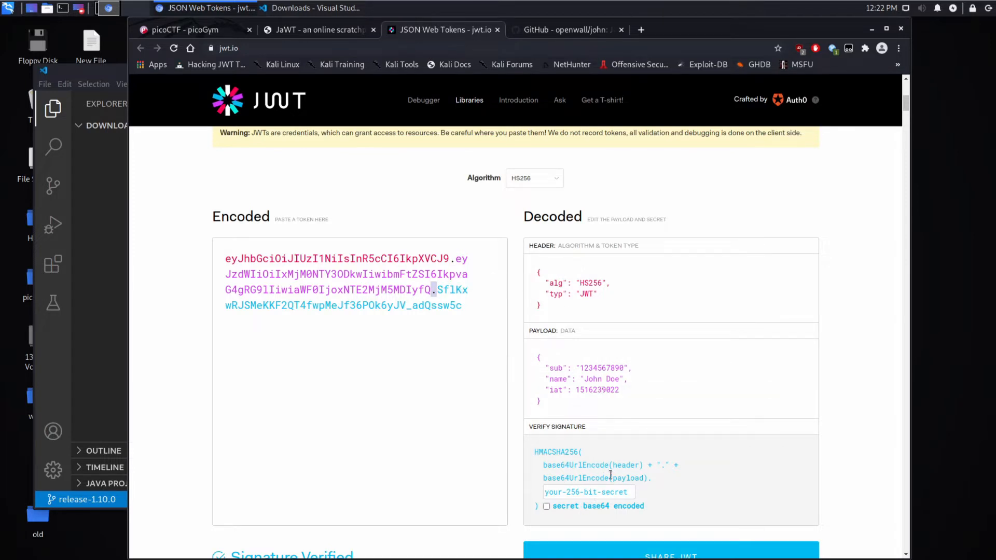
pyautogui.moveTo(578, 426)
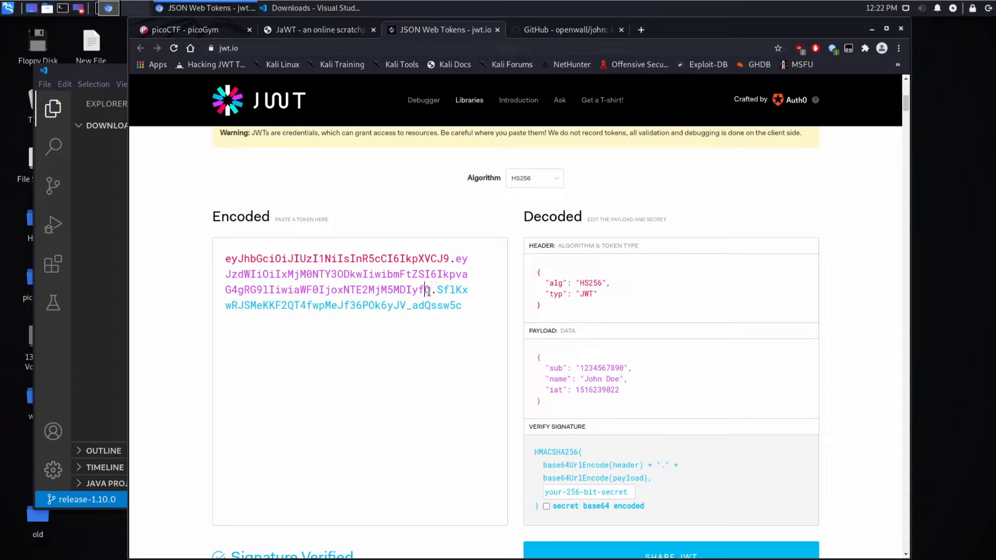
pyautogui.moveTo(434, 289); pyautogui.dragTo(461, 306)
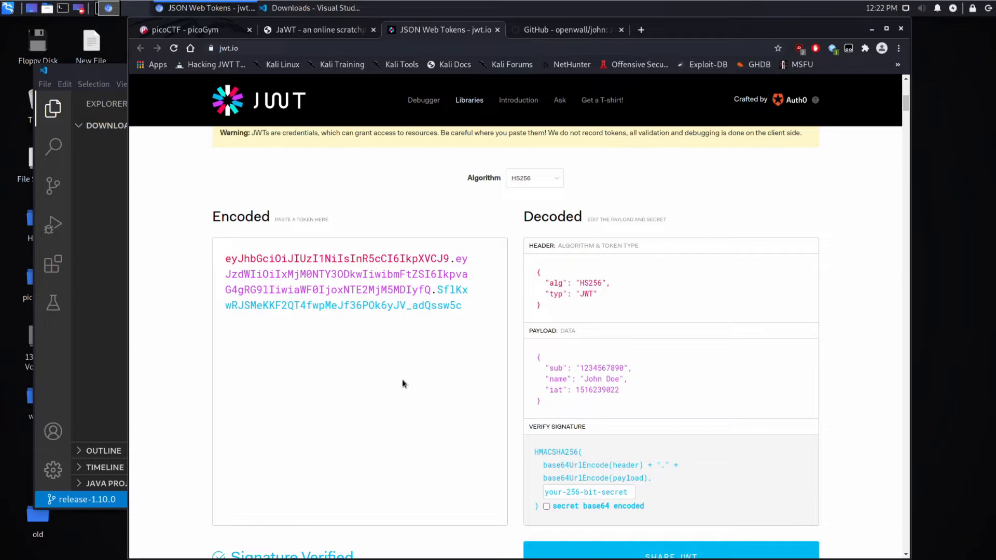
pyautogui.click(462, 306)
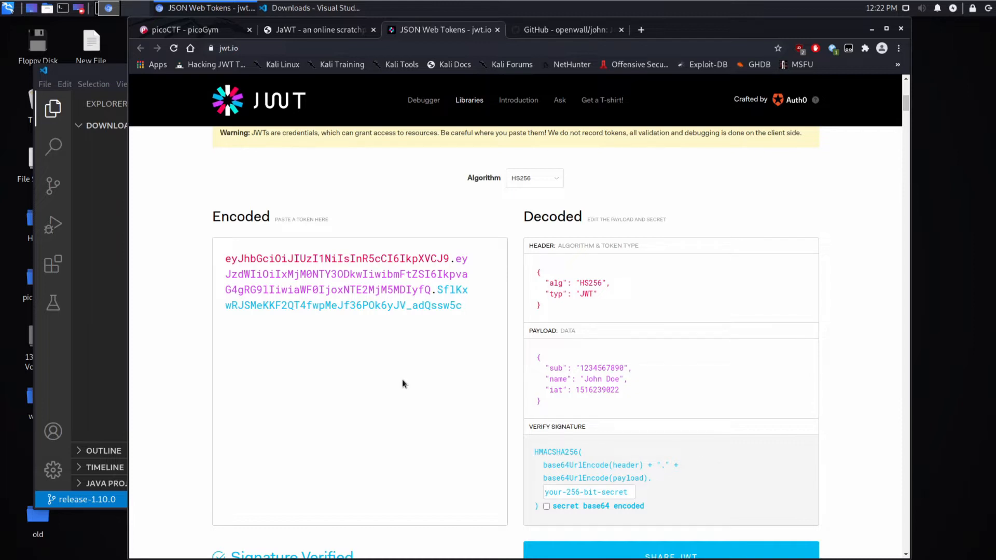
pyautogui.click(462, 305)
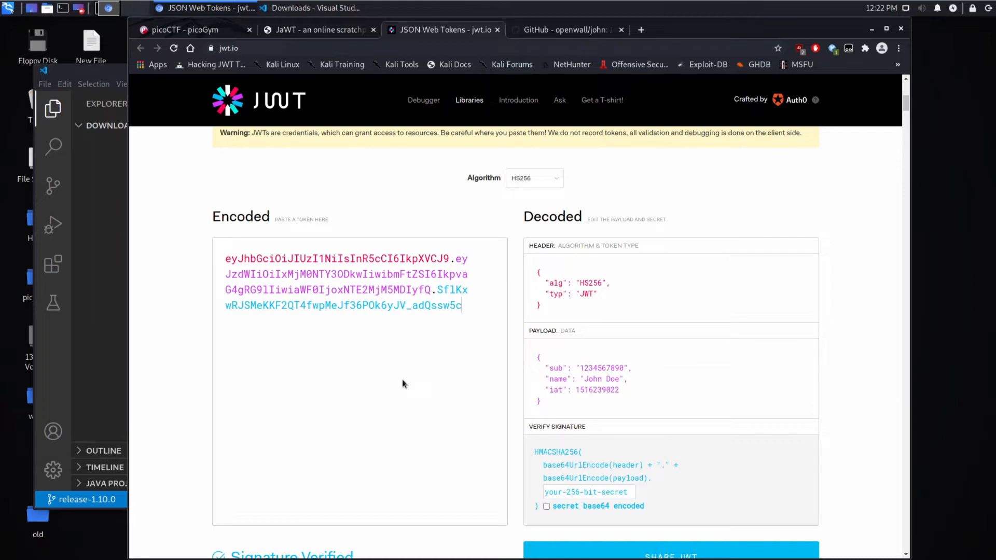
pyautogui.scroll(-3)
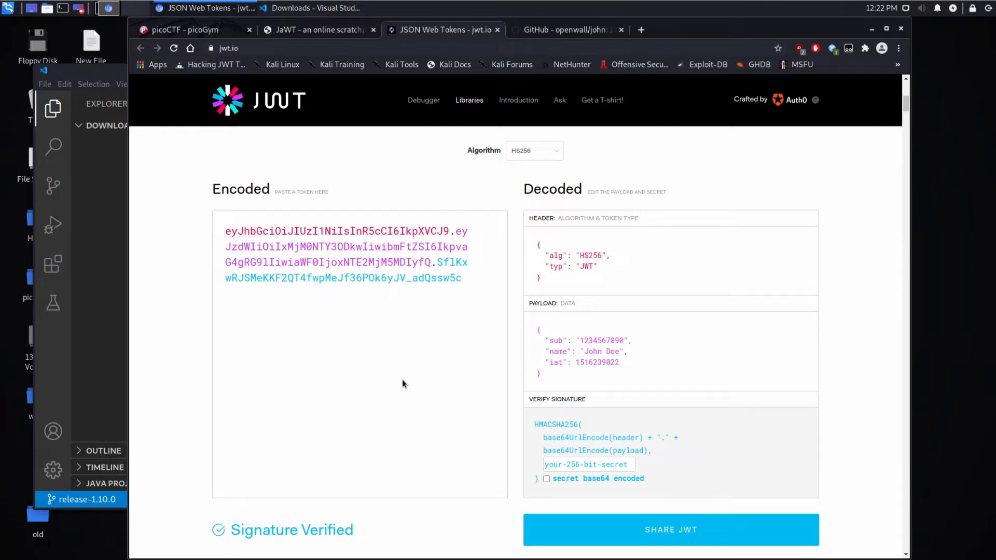
pyautogui.click(462, 278)
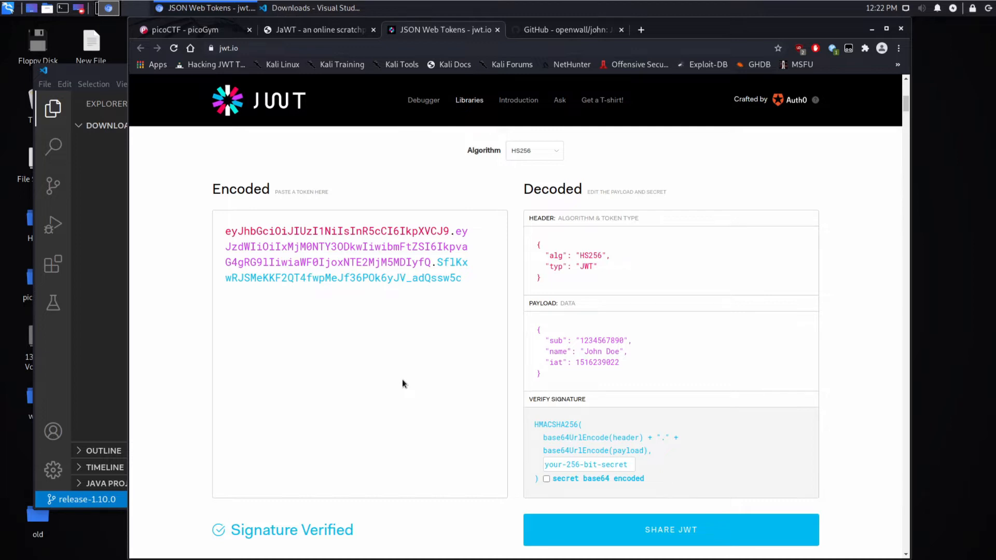
pyautogui.click(462, 278)
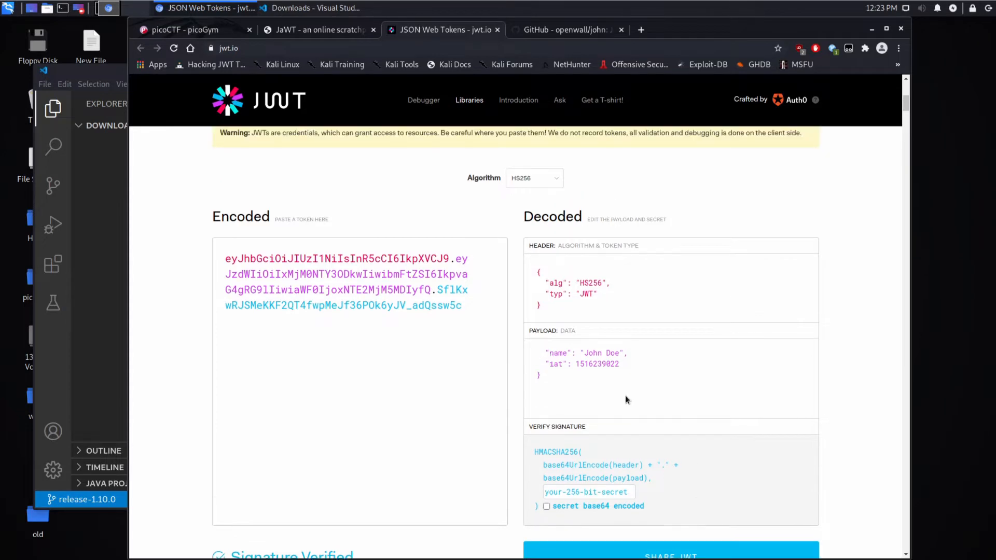
pyautogui.click(540, 374)
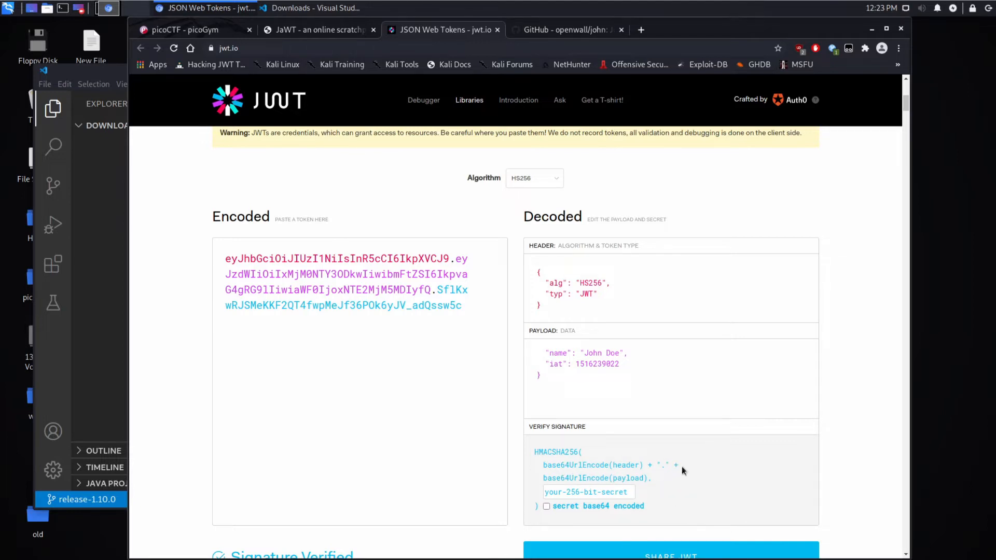
pyautogui.click(540, 374)
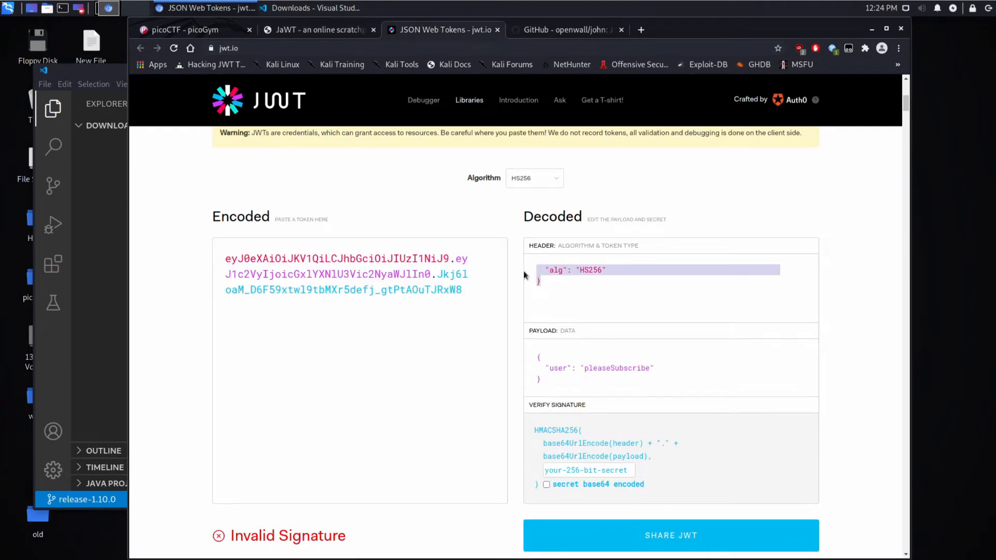
pyautogui.moveTo(585, 273)
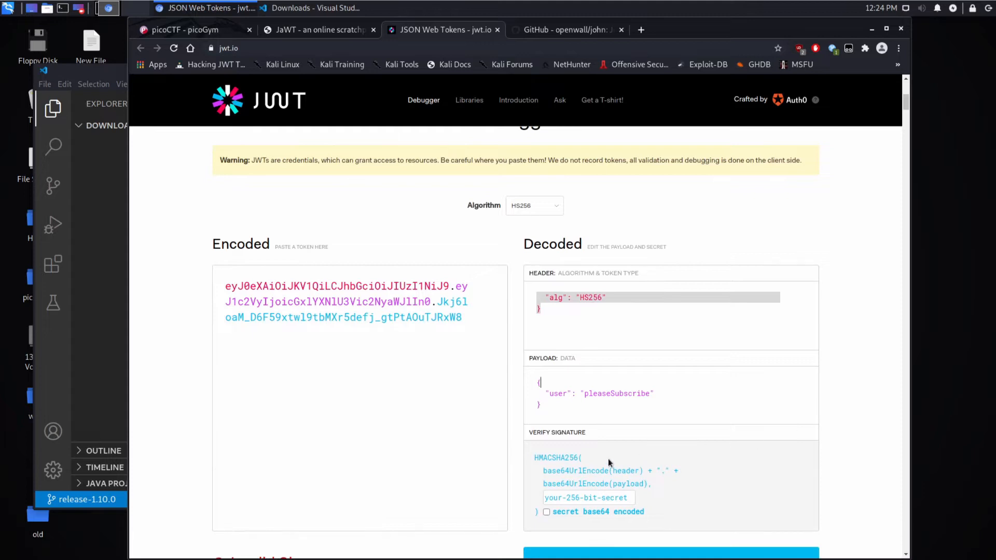
# Switch to Visual Studio Code to start a new notes file in Downloads
pyautogui.click(318, 30)
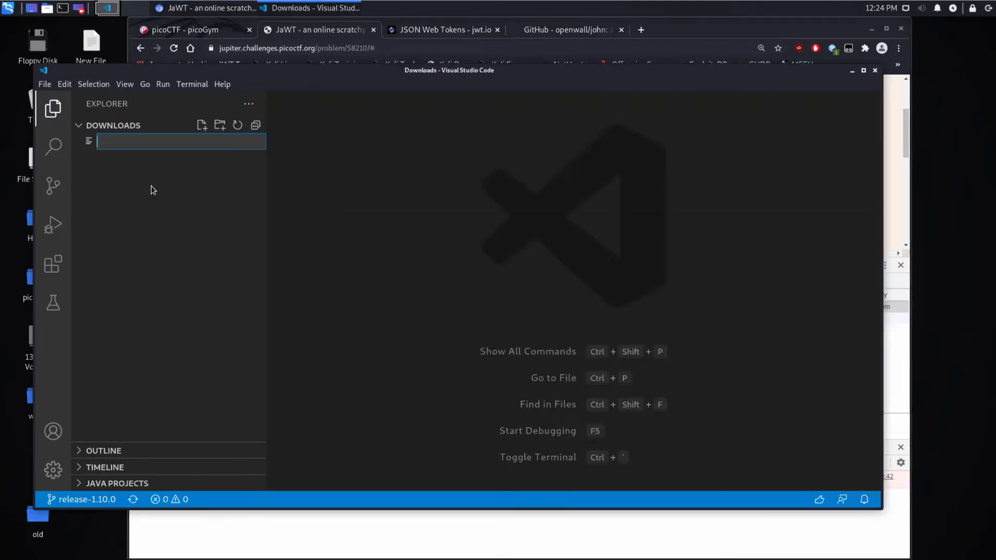
# Create the jawts_I_Made notes file and record pleaseSubscribe with its token
pyautogui.write('jawts')
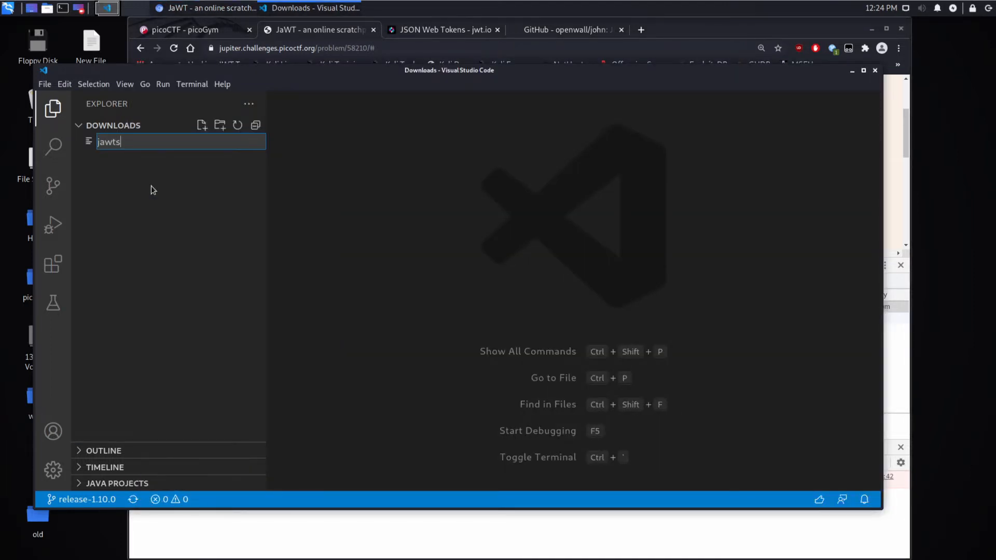
pyautogui.write('_I_Made')
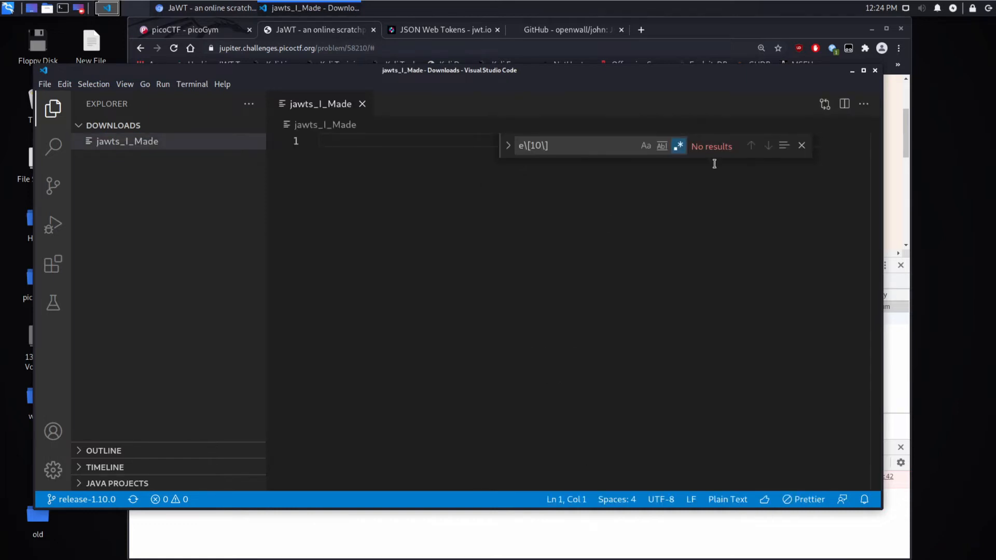
pyautogui.write('p')
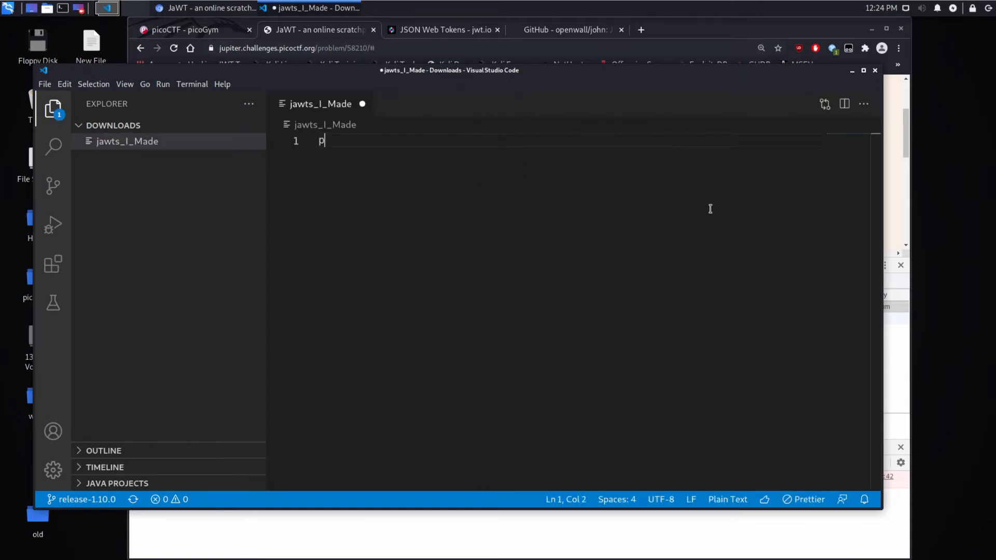
pyautogui.write('yJ1c2VyIjoicGxlYXNlU3Vic2NyaWJlIn0.Jkj6loaM_D6F59xtwl9tbMXr5defj_gtPtAOuTJRxW8')
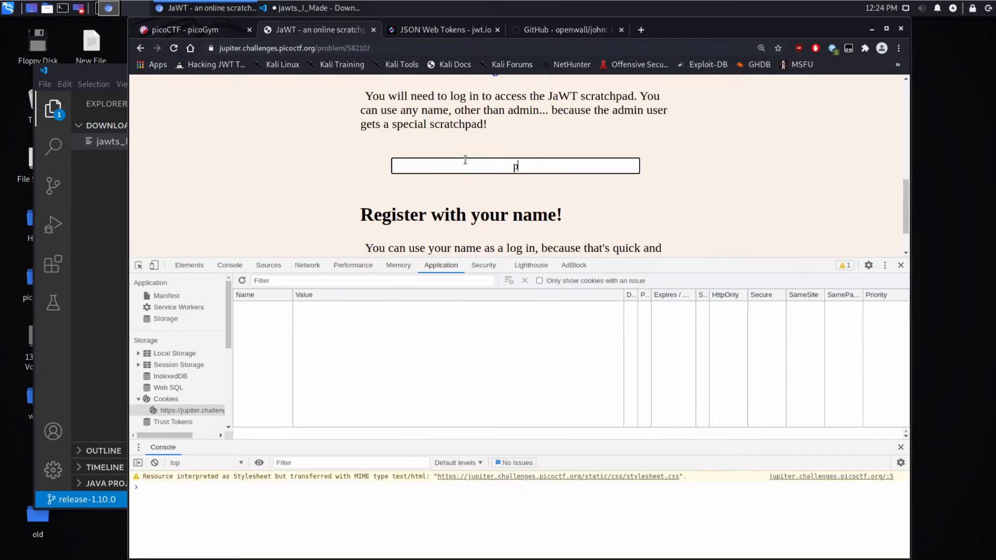
# Log into JaWT as pleaseSub! and select its jwt cookie in DevTools
pyautogui.write('leaseSub')
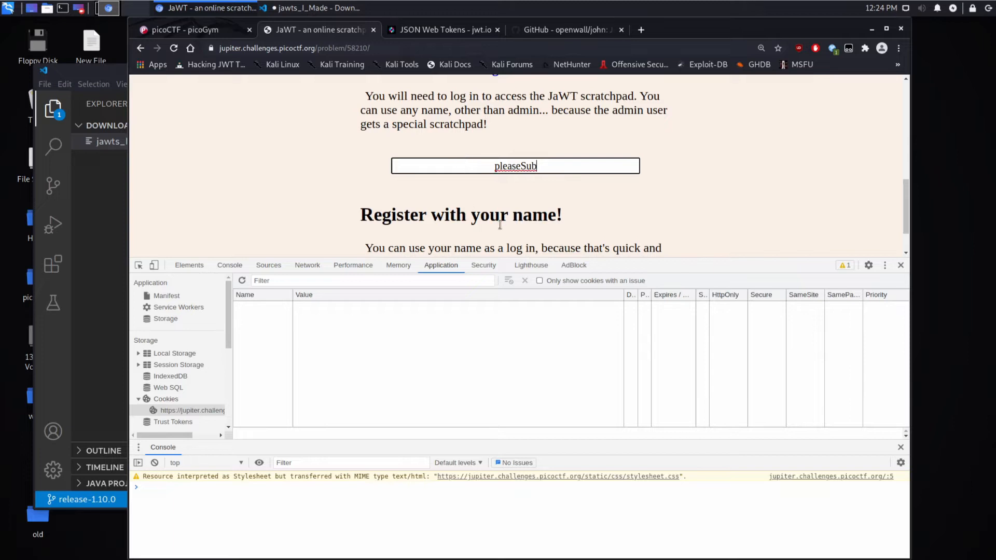
pyautogui.scroll(-3)
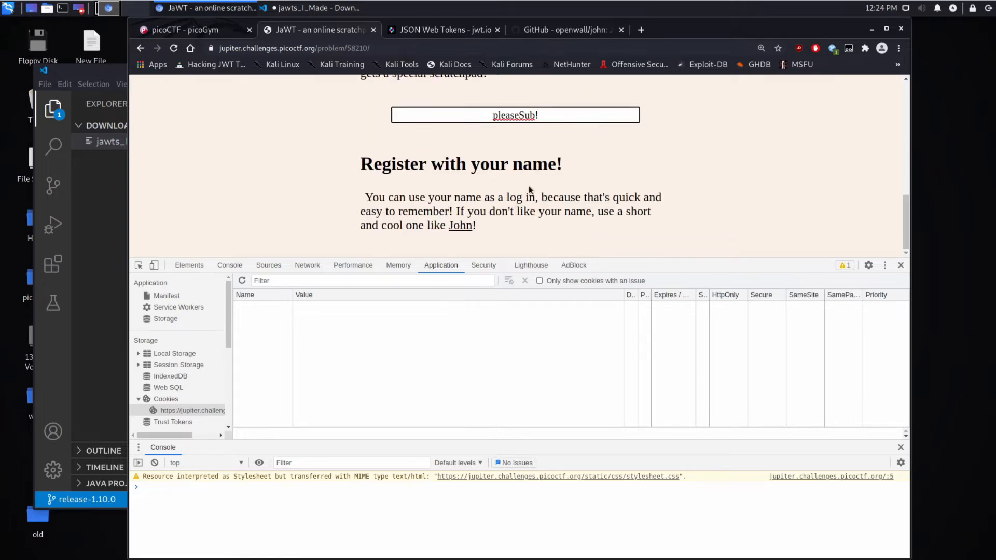
pyautogui.click(515, 115)
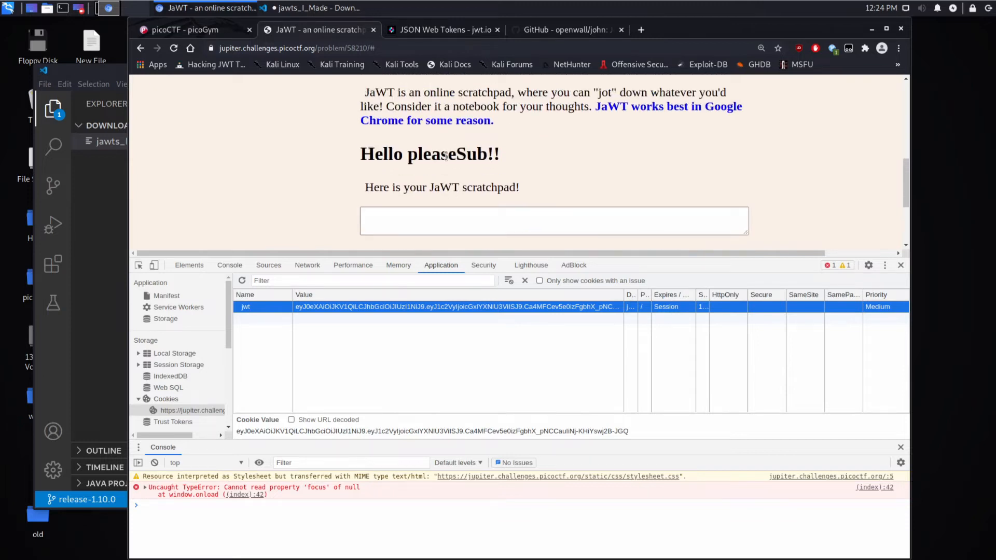
pyautogui.doubleClick(452, 153)
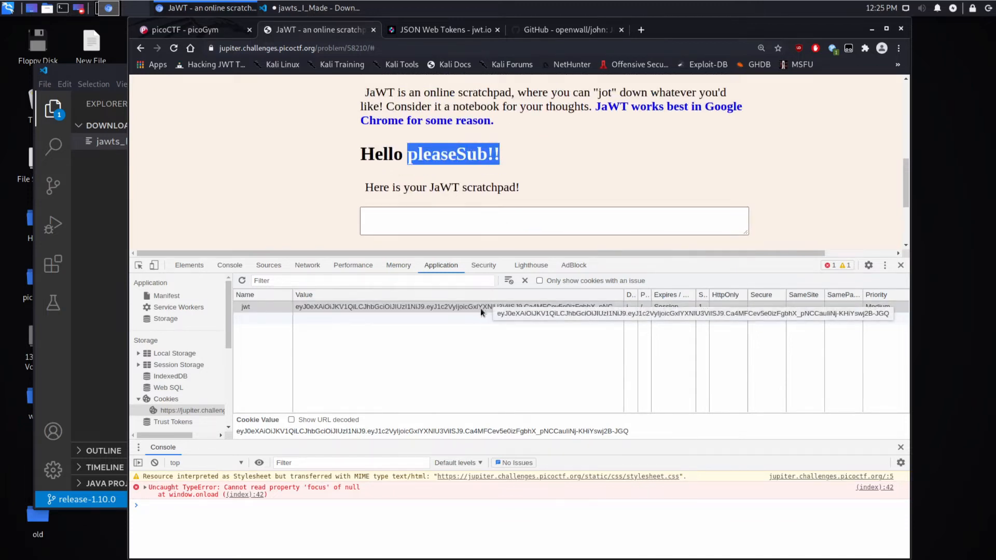
pyautogui.click(444, 307)
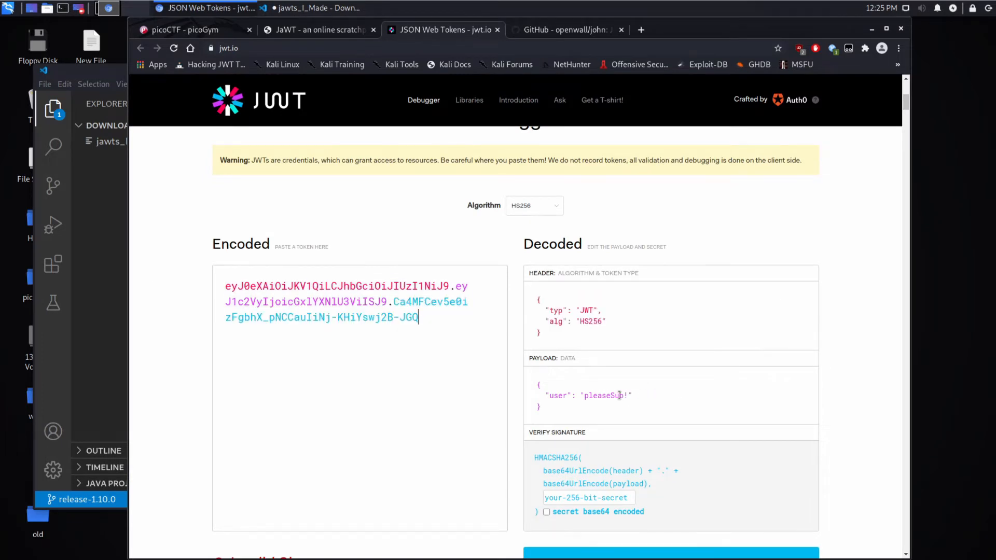
pyautogui.click(317, 29)
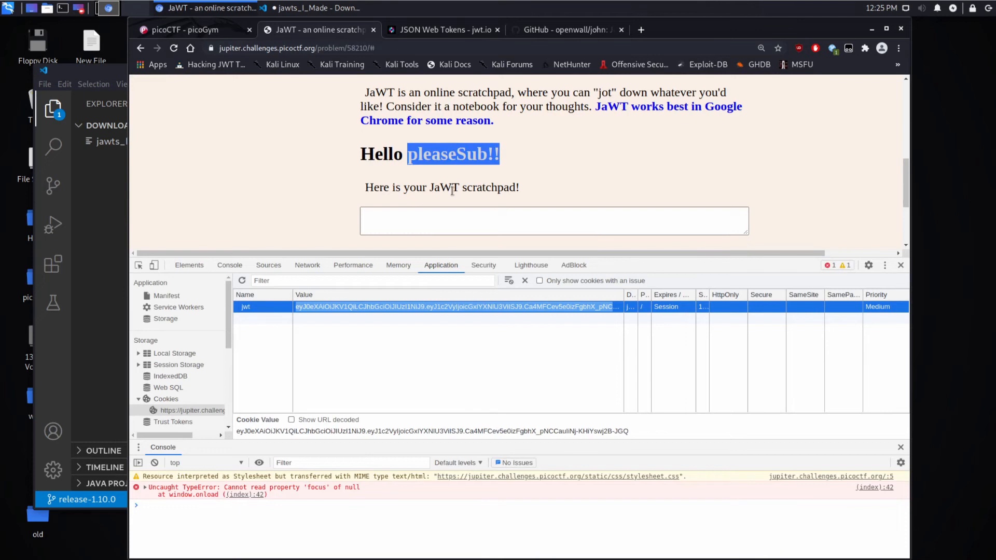
pyautogui.click(106, 8)
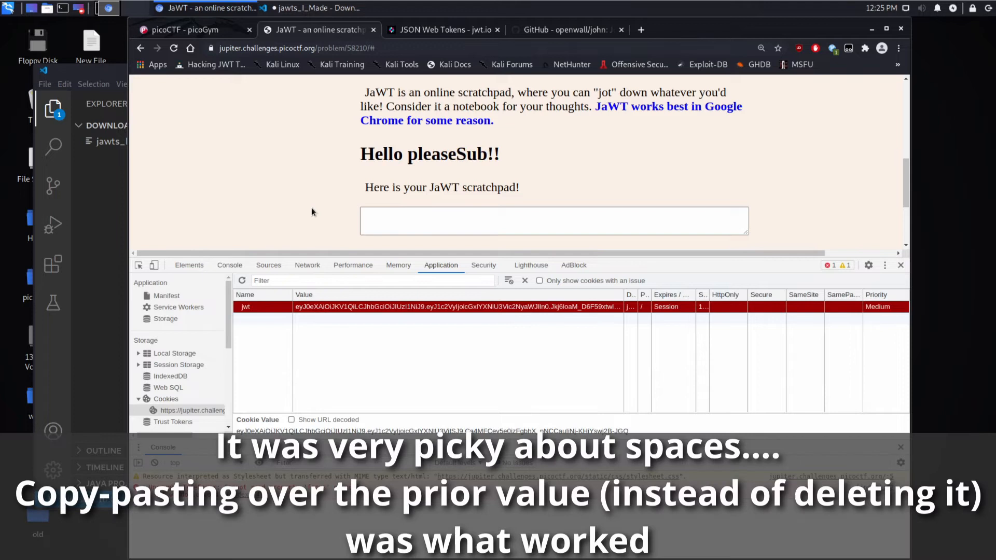
pyautogui.moveTo(462, 327)
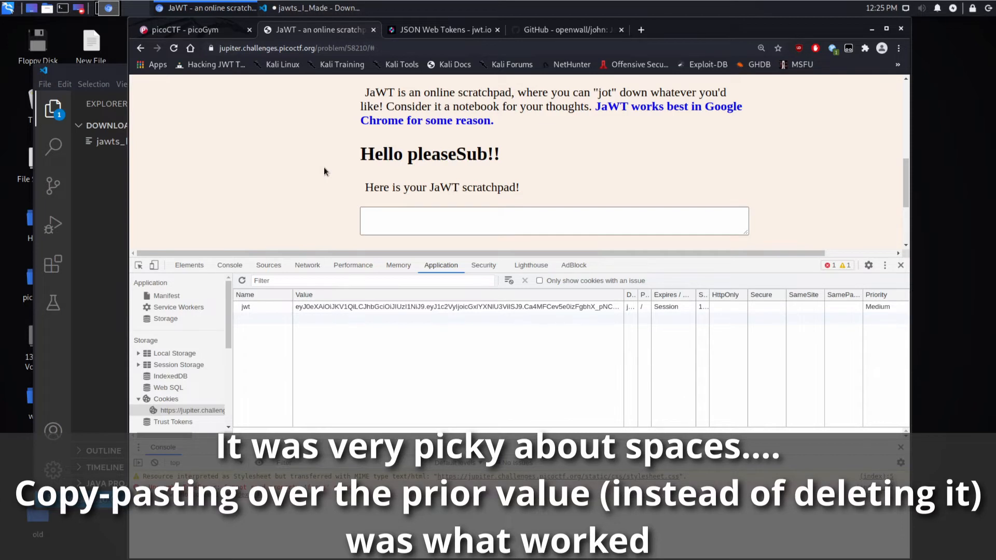
pyautogui.click(106, 7)
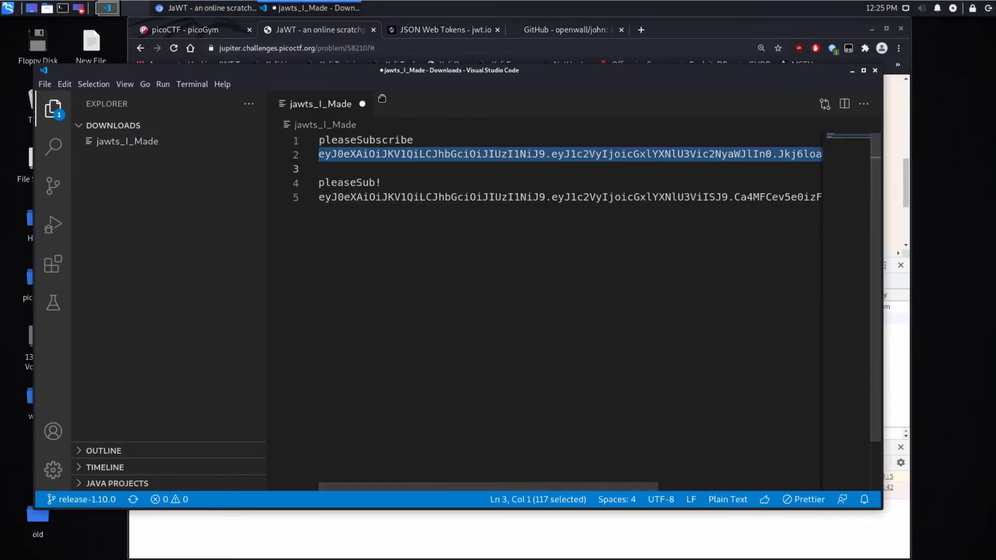
# Edit the jwt cookie's value, reselect the cookie, and return to jwt.io
pyautogui.rightClick(425, 306)
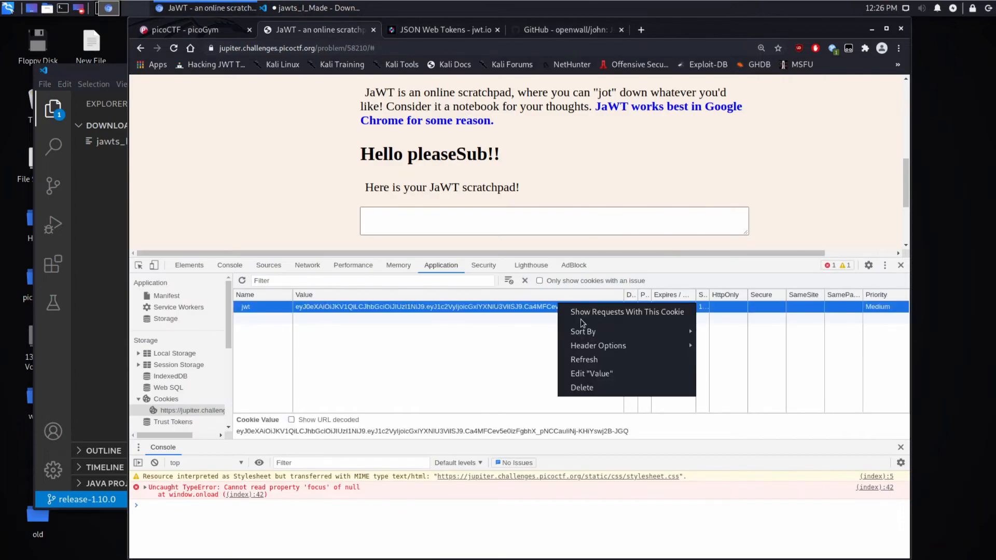
pyautogui.click(591, 373)
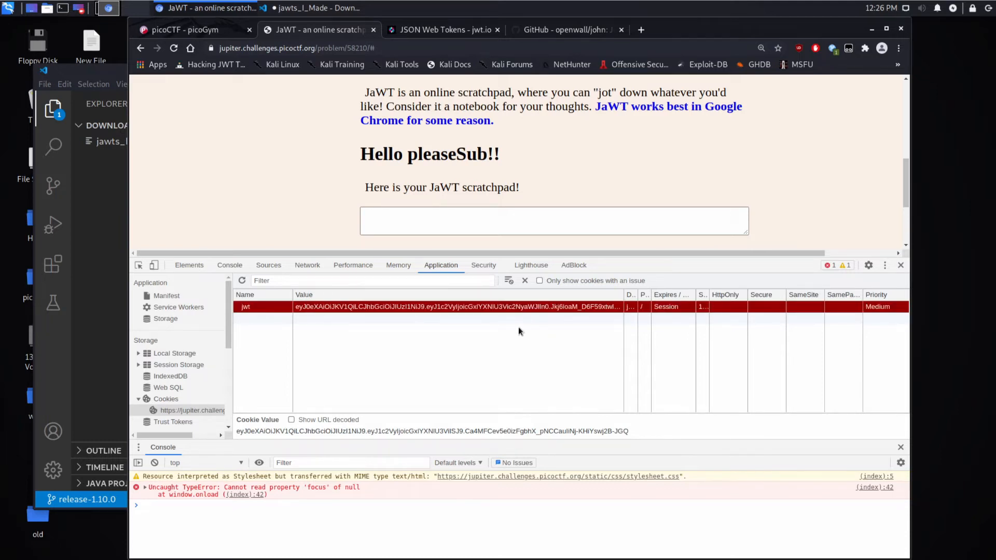
pyautogui.moveTo(342, 212)
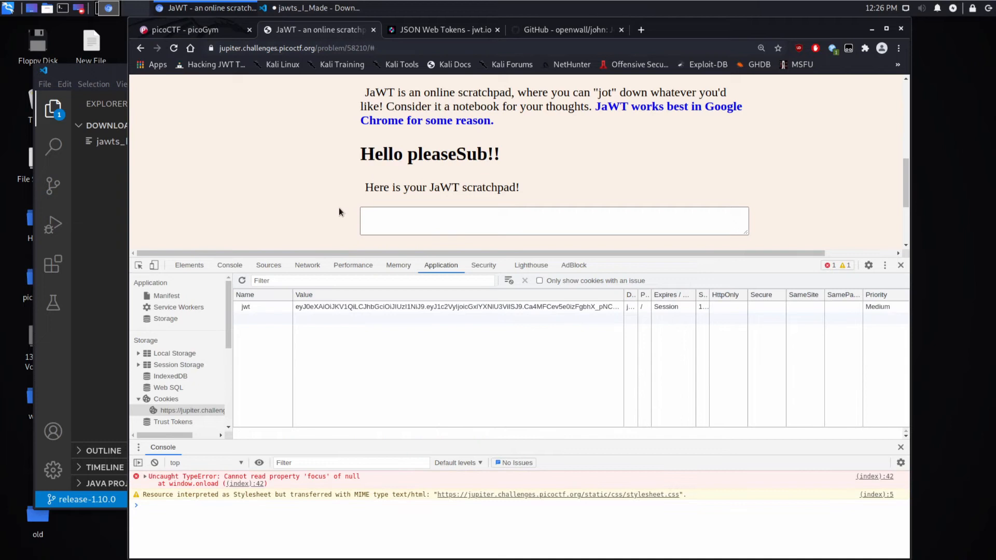
pyautogui.click(444, 306)
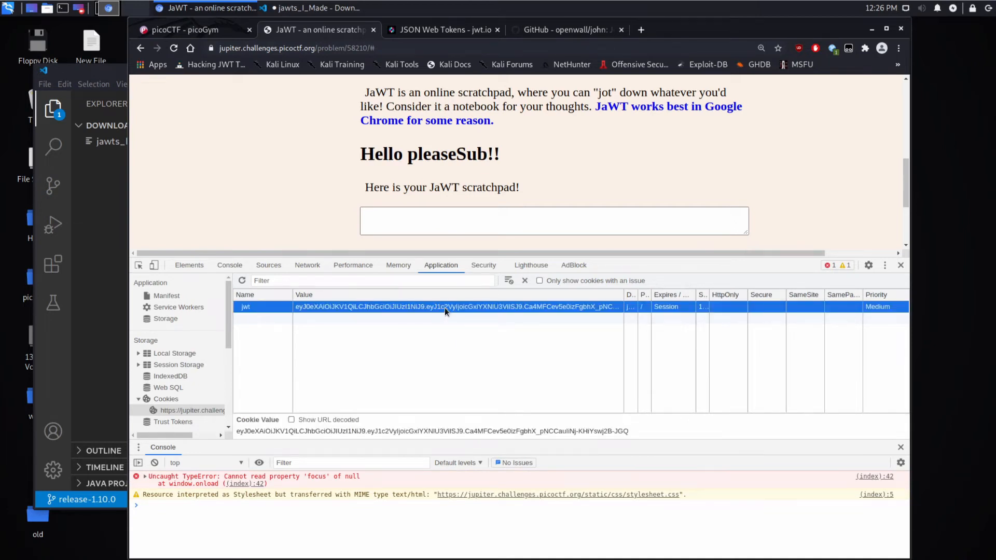
pyautogui.click(106, 8)
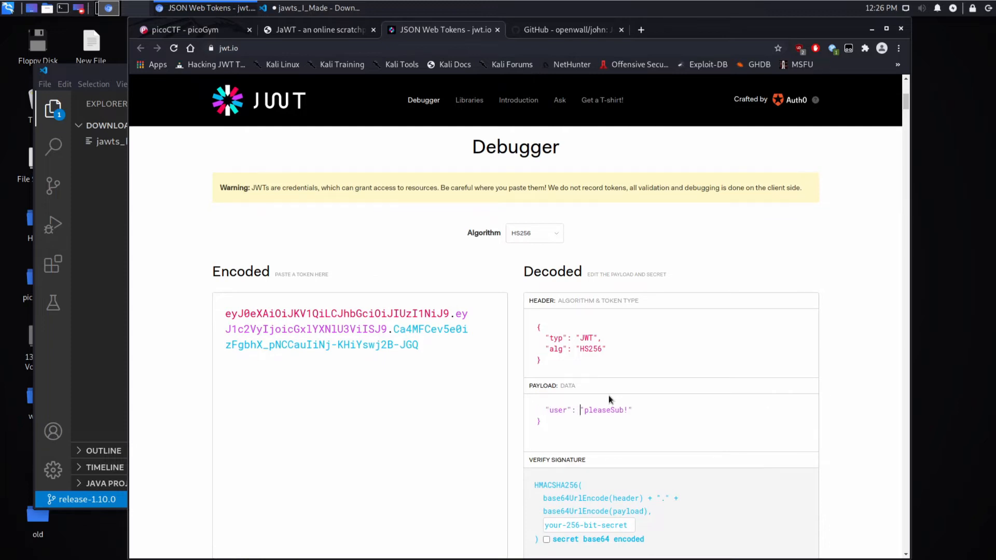
# Put the admin-payload jwt.io token in the JaWT jwt cookie and reload, getting Internal Server Error
pyautogui.doubleClick(605, 410)
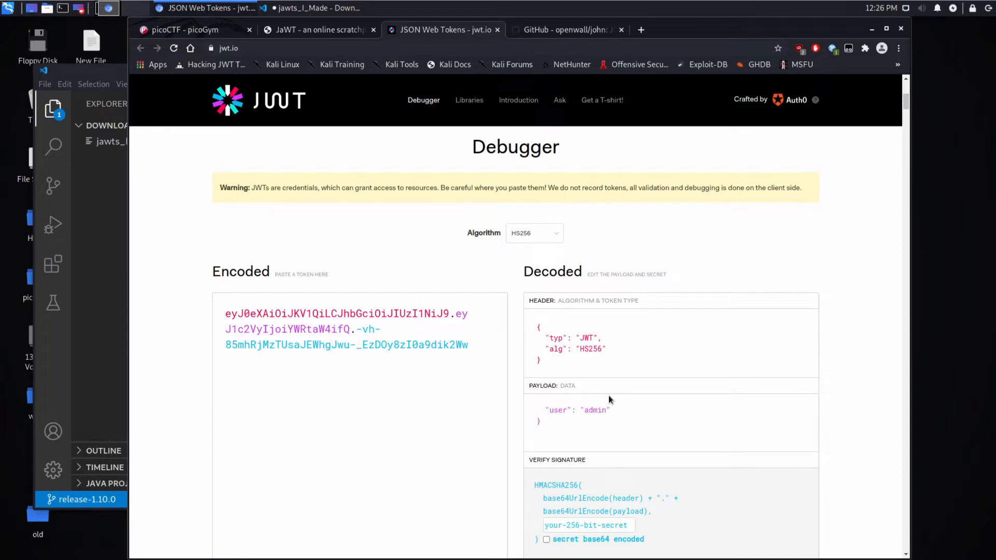
pyautogui.tripleClick(345, 329)
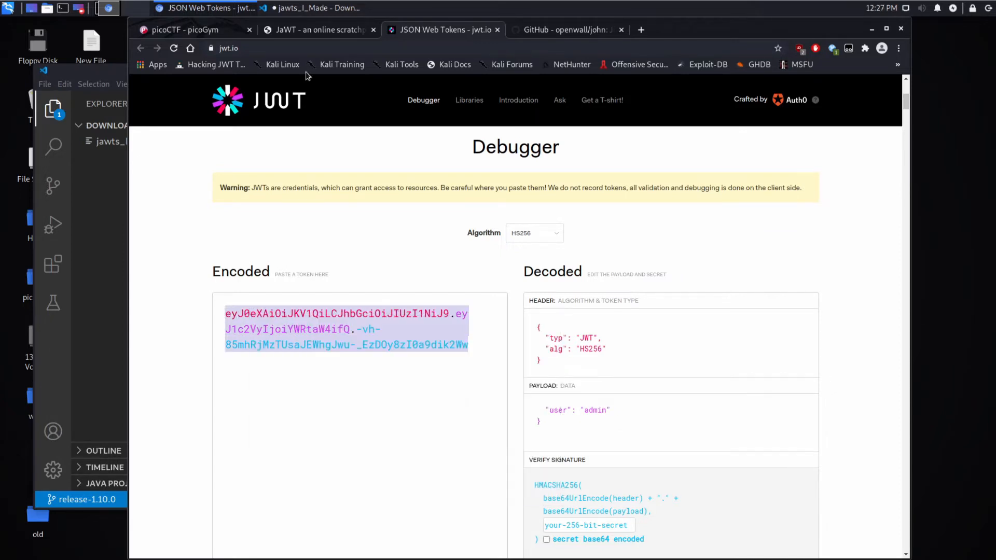
pyautogui.click(318, 29)
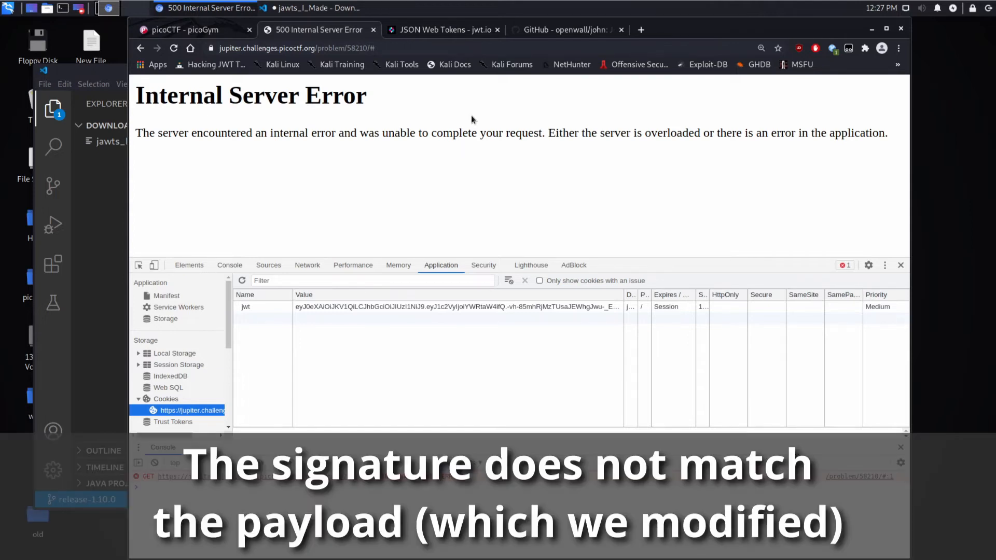
pyautogui.moveTo(419, 201)
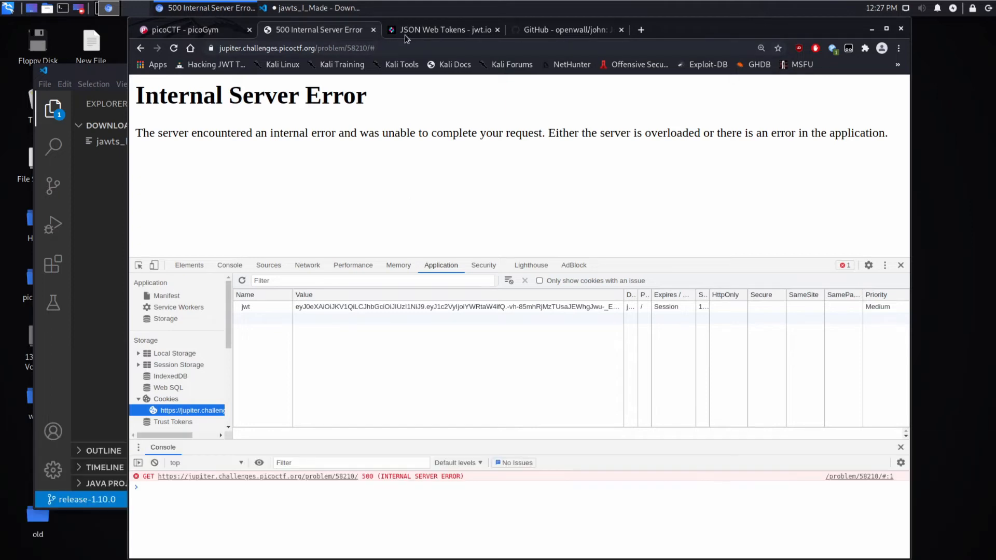
pyautogui.click(567, 29)
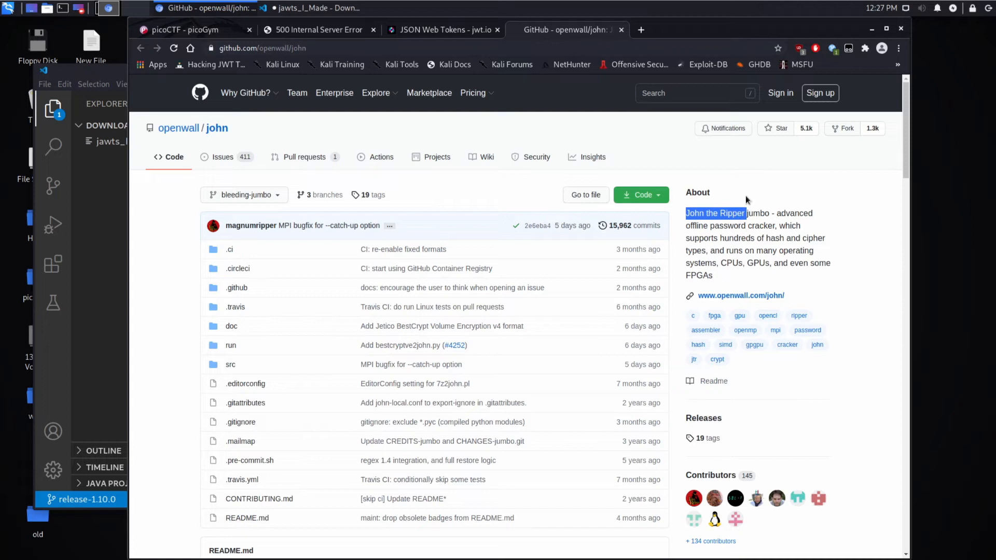
pyautogui.moveTo(756, 198)
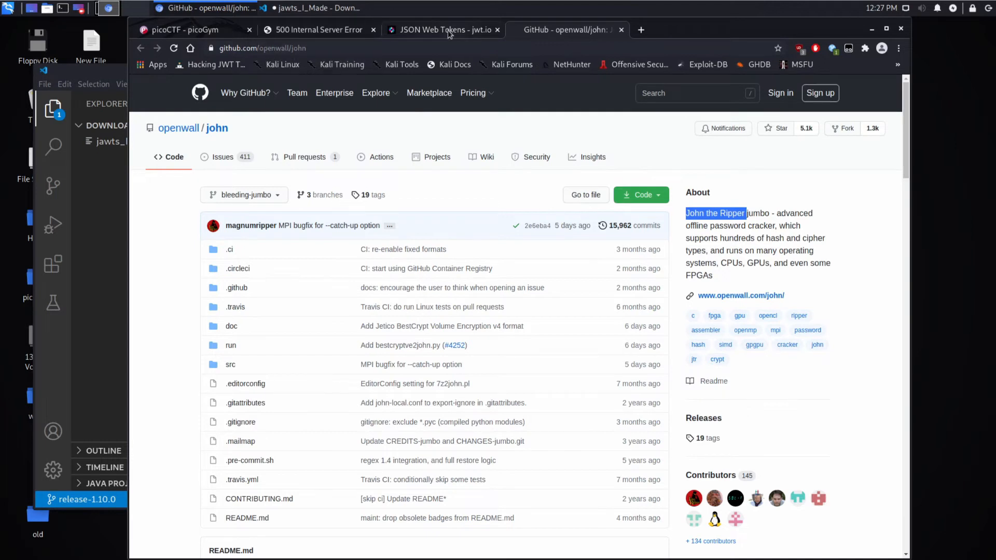
# Set the jwt.io payload to "user": "admin", then change the value to pleaseSubscribe
pyautogui.click(443, 29)
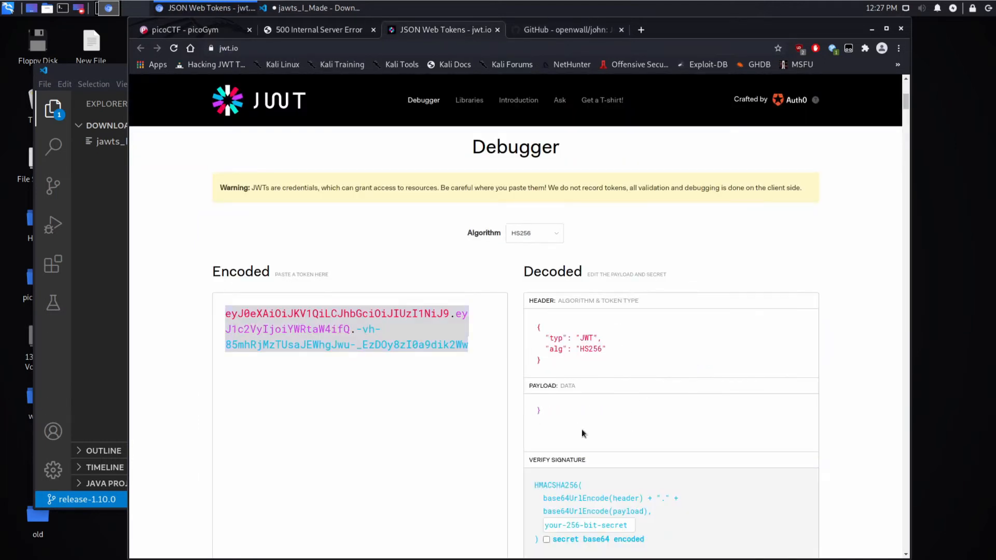
pyautogui.write('"user": "admin"')
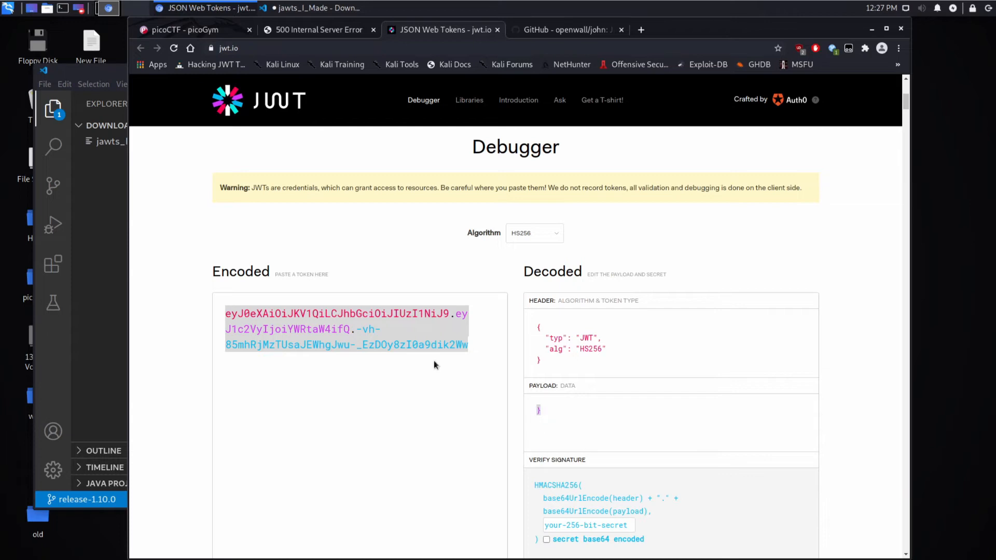
pyautogui.click(343, 329)
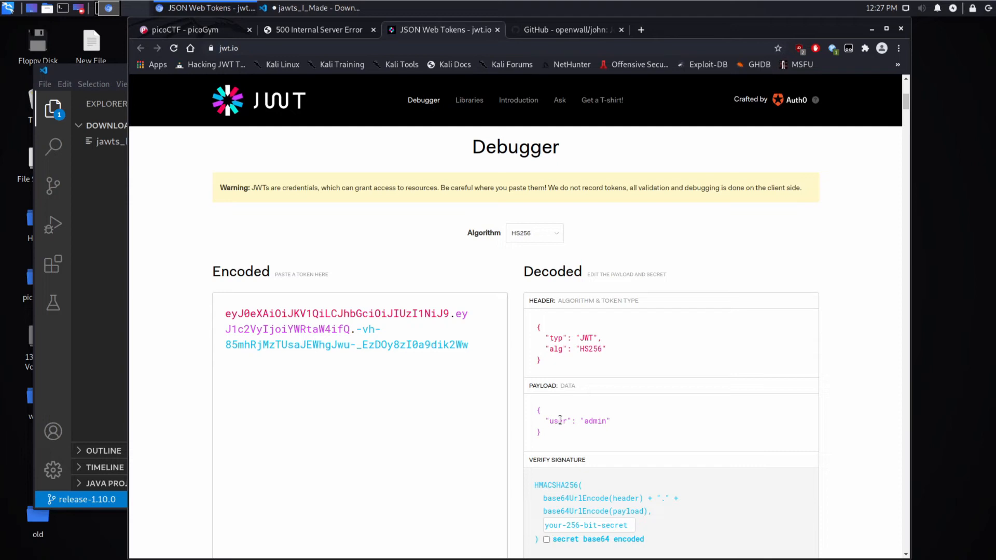
pyautogui.click(538, 410)
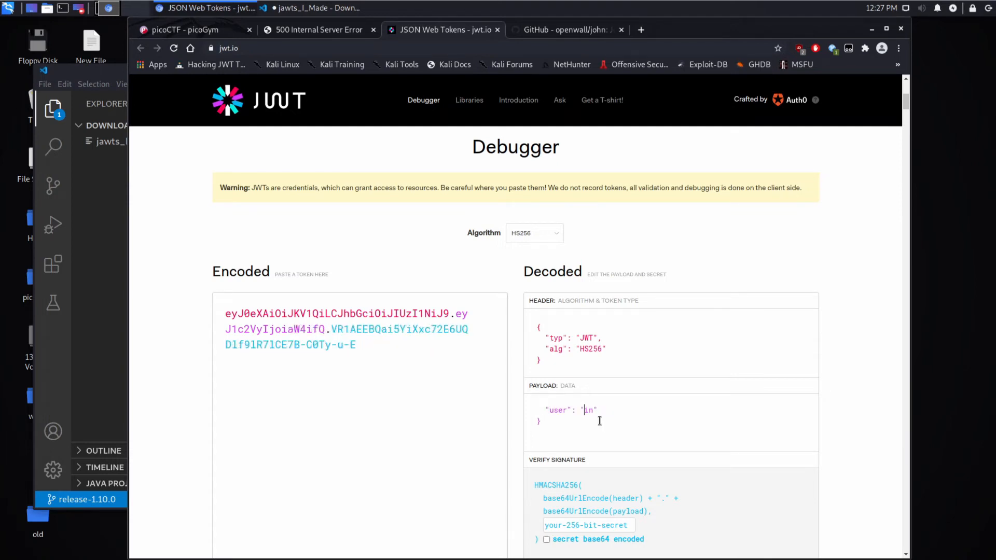
pyautogui.write('pleas')
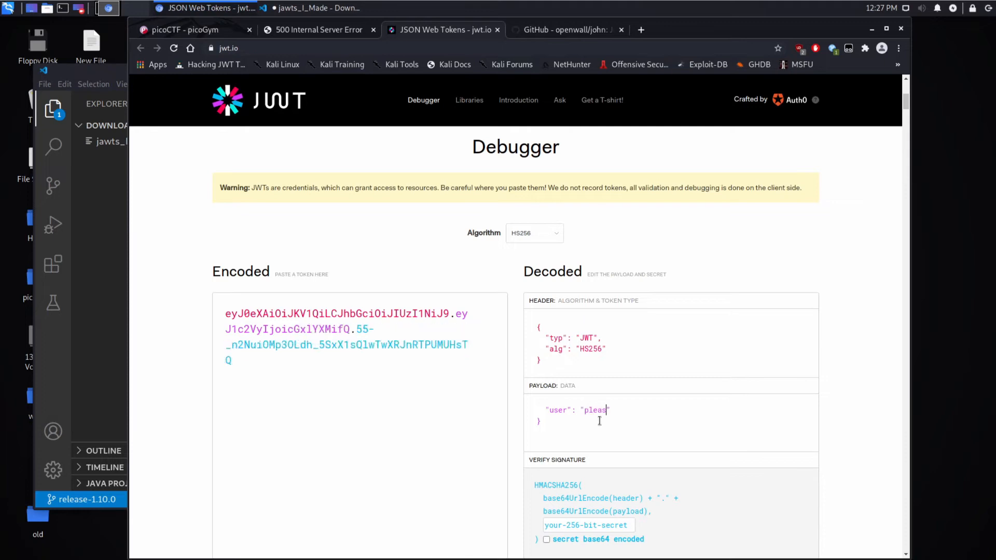
pyautogui.write('eSubscribe')
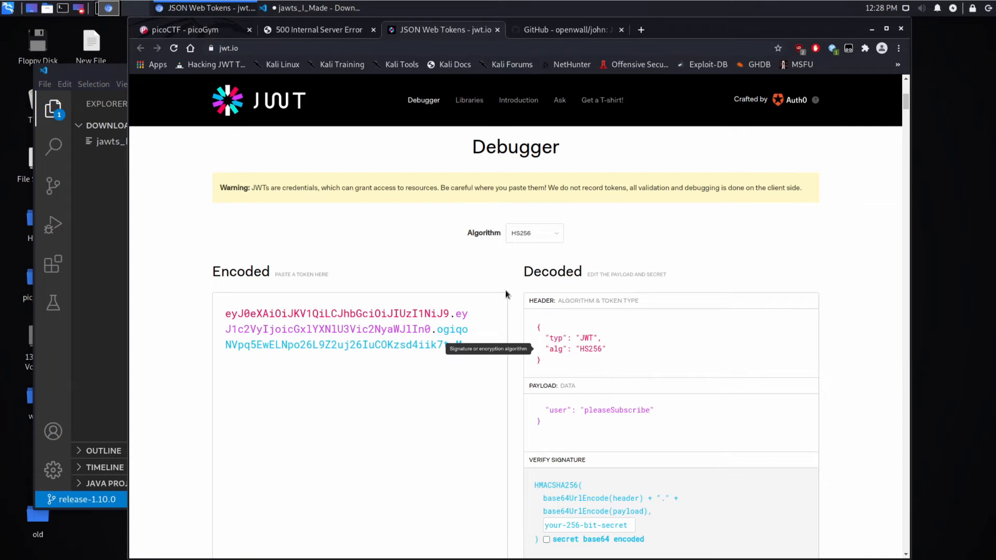
pyautogui.moveTo(682, 252)
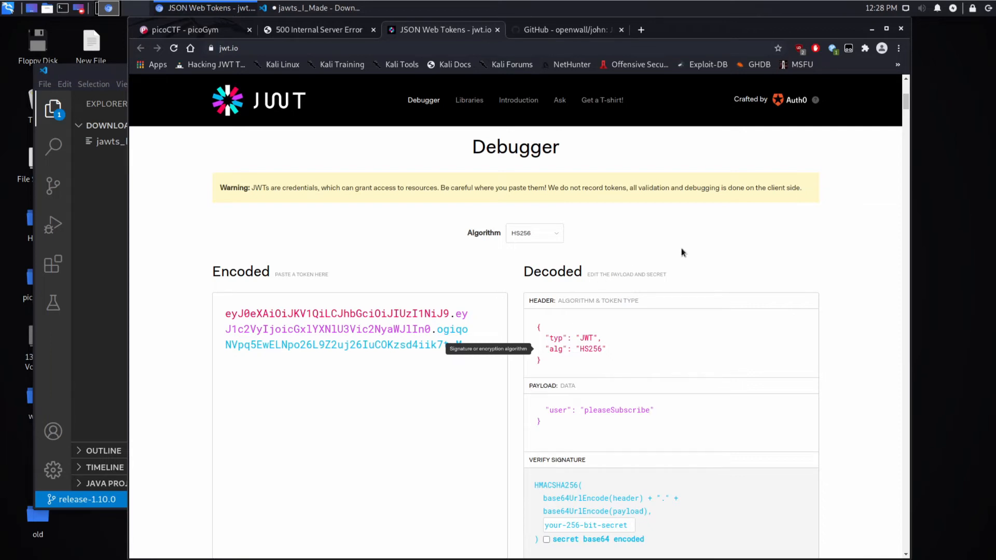
pyautogui.click(647, 410)
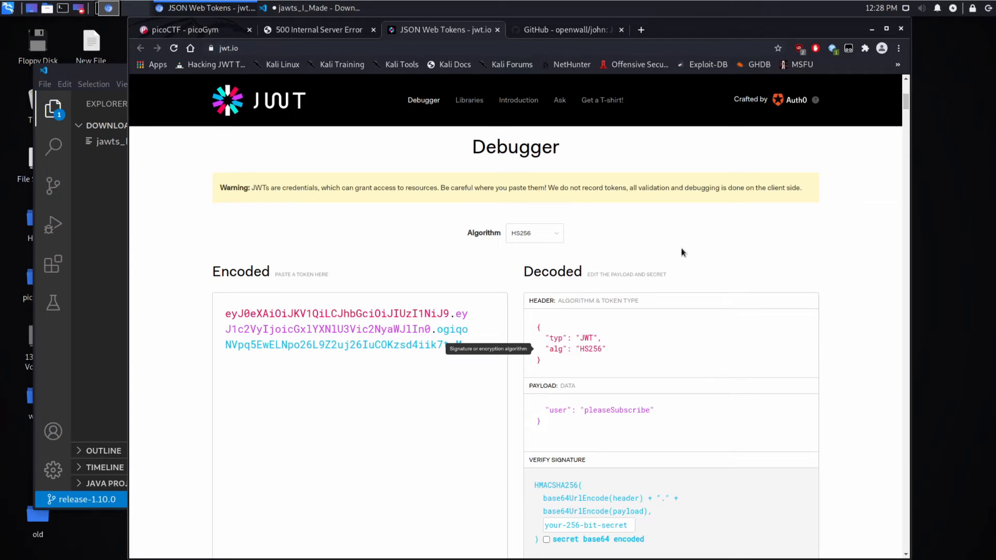
pyautogui.moveTo(654, 248)
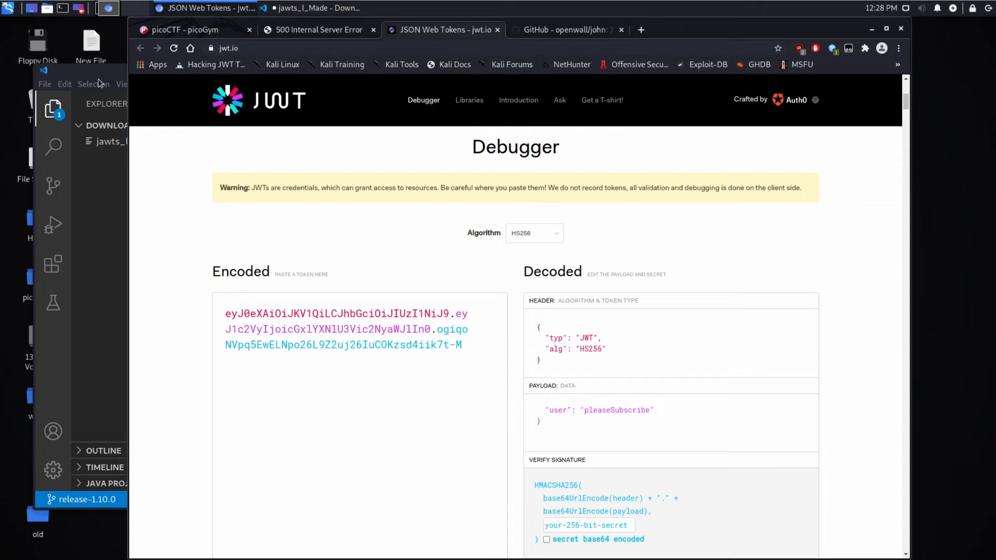
pyautogui.moveTo(599, 45)
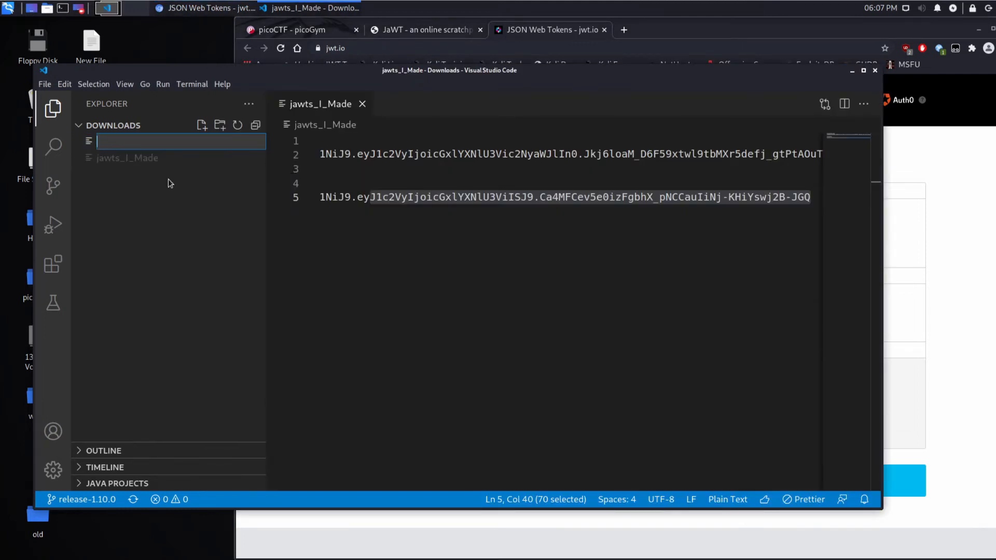
pyautogui.write('weakJAWT')
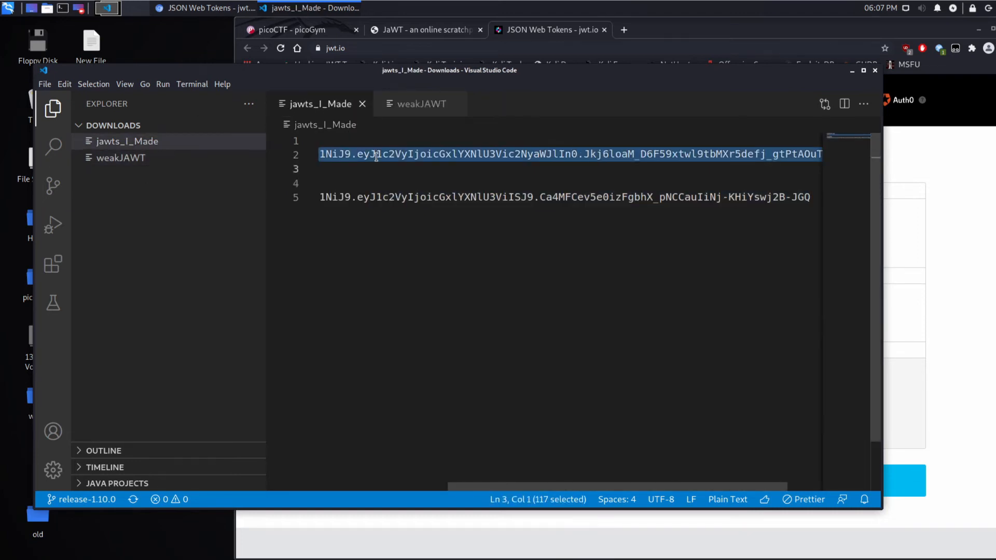
pyautogui.click(420, 104)
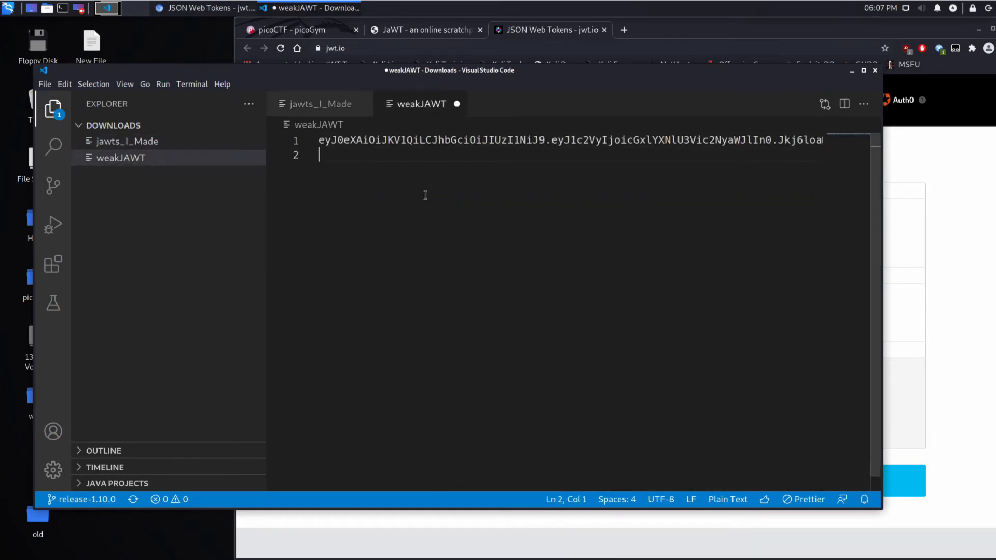
pyautogui.press('ctrl+s')
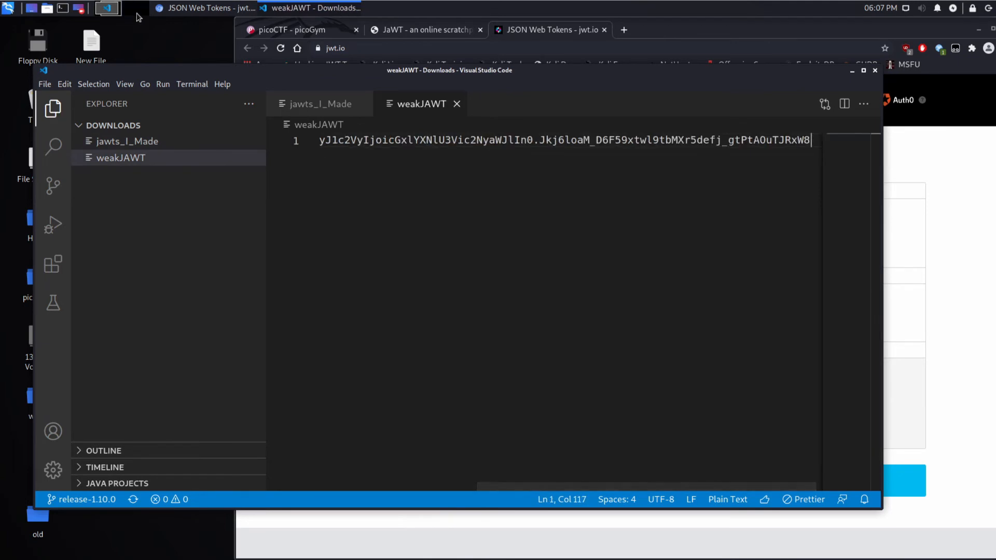
pyautogui.write('termi')
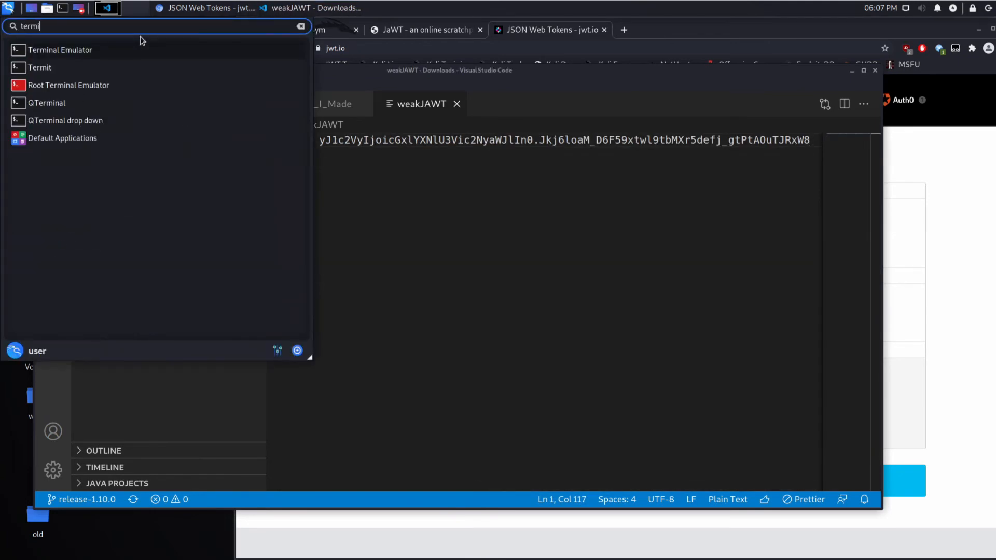
# Launch QTerminal, clear the zsh history, and enlarge the terminal font
pyautogui.click(60, 50)
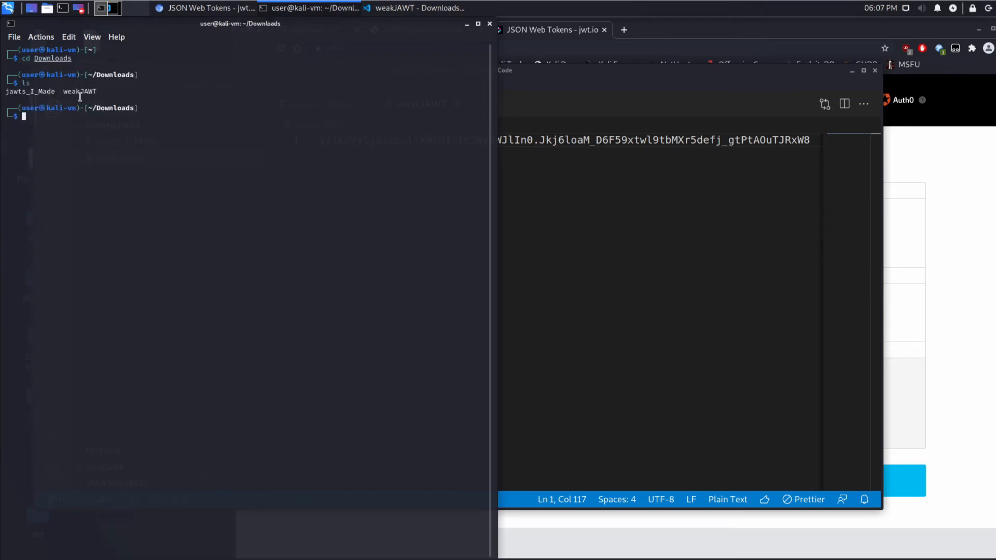
pyautogui.moveTo(113, 156)
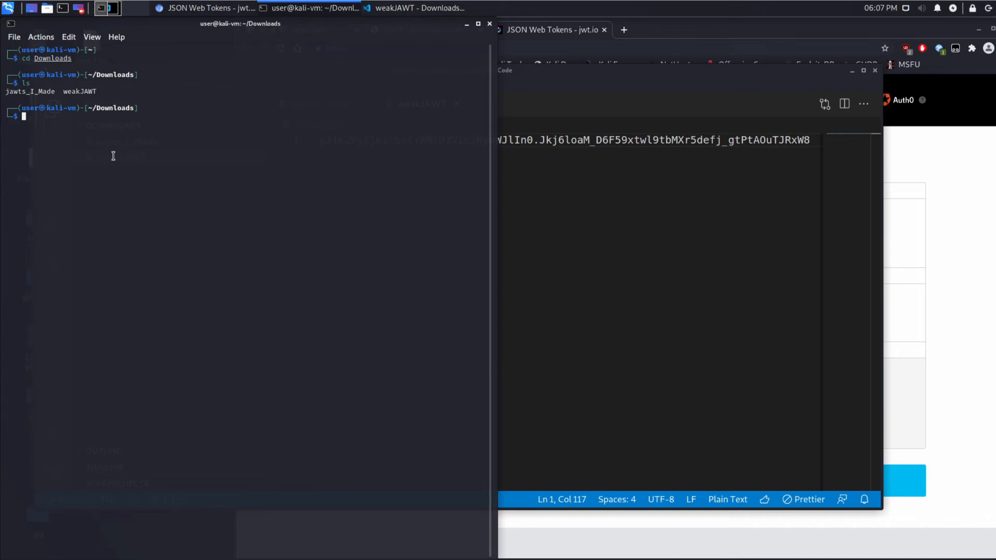
pyautogui.write("echo '' > ~/.zsh_history")
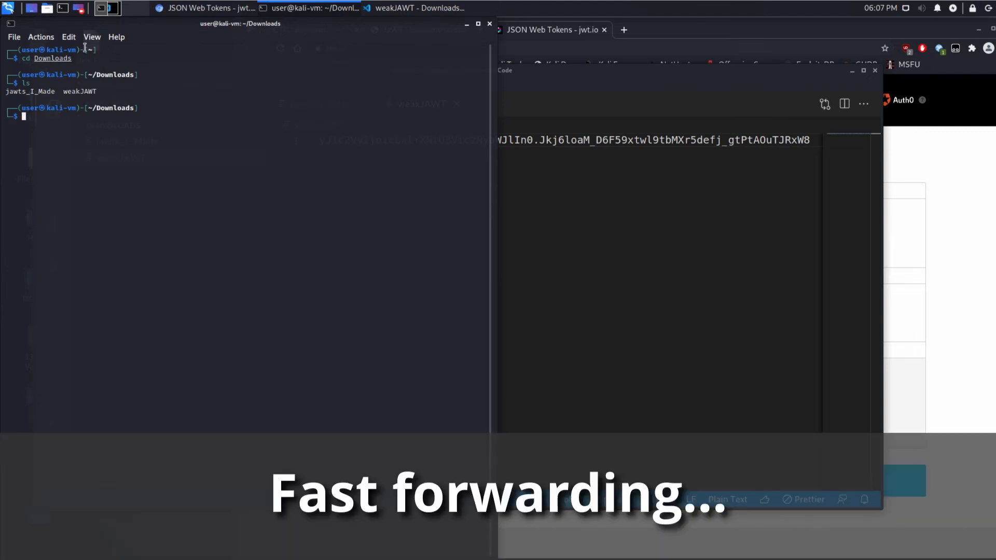
pyautogui.click(92, 36)
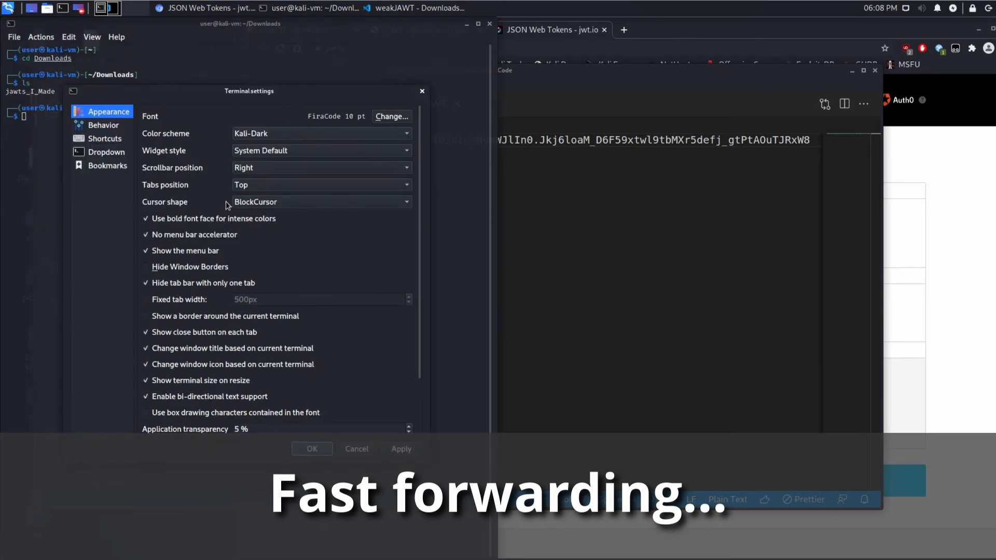
pyautogui.click(391, 116)
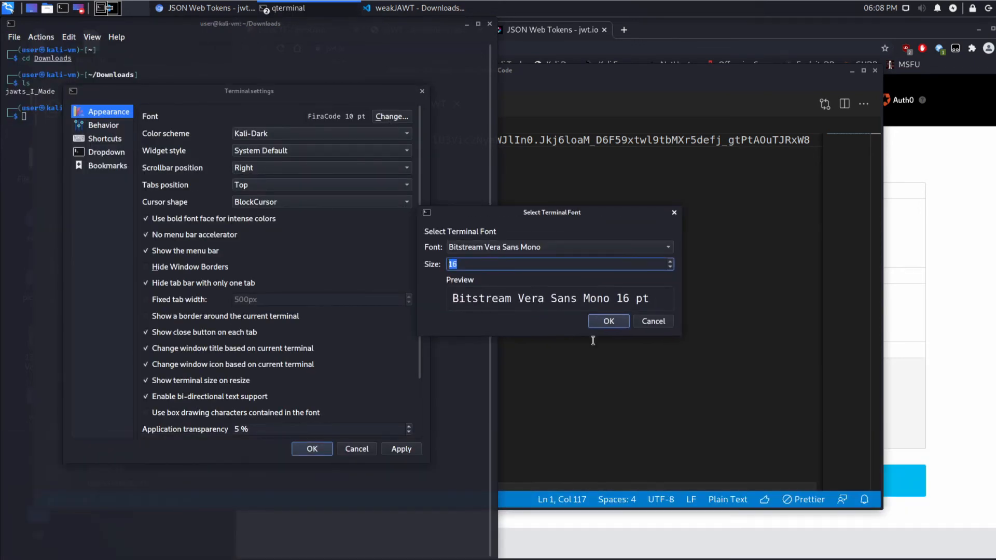
pyautogui.click(652, 320)
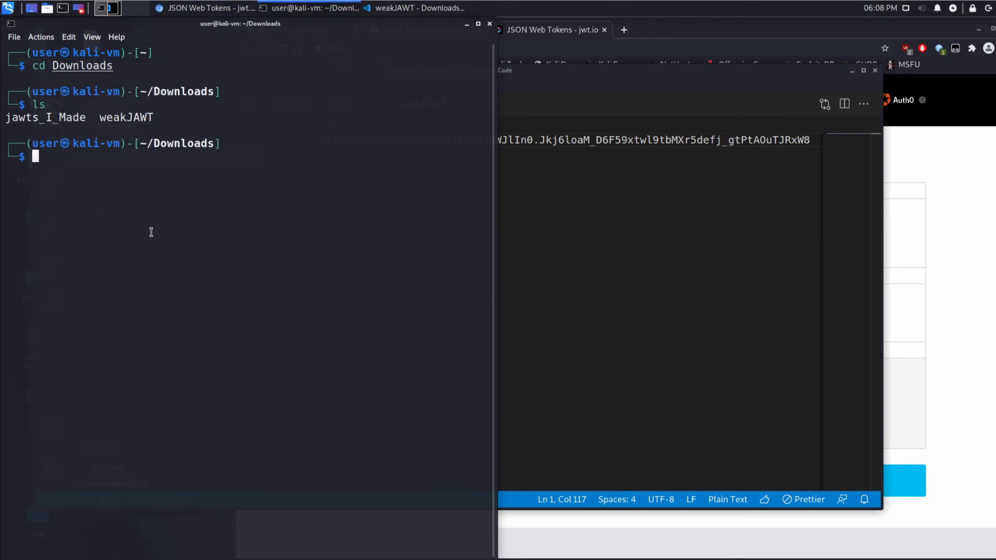
# Run john in Downloads to show its usage help, then open a second tab
pyautogui.write('john')
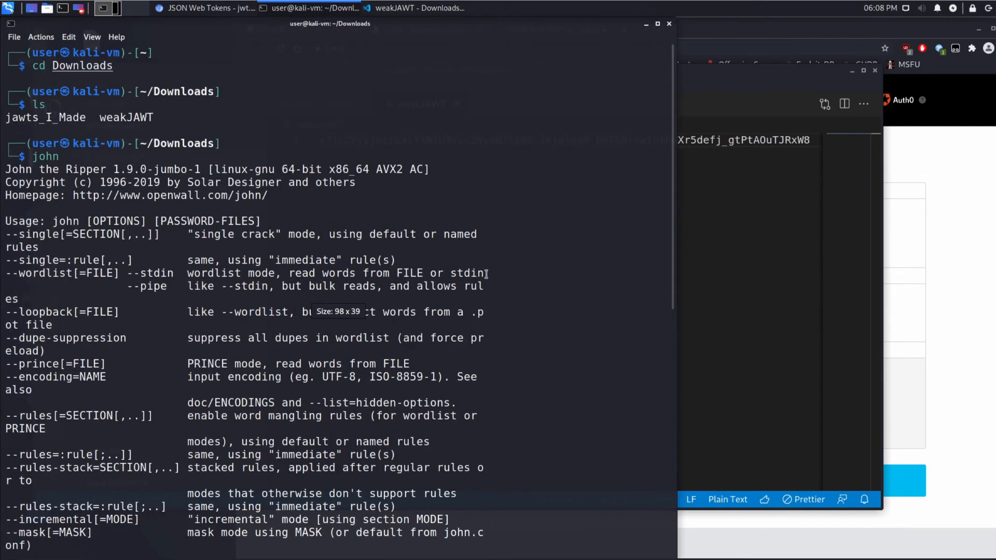
pyautogui.moveTo(481, 327)
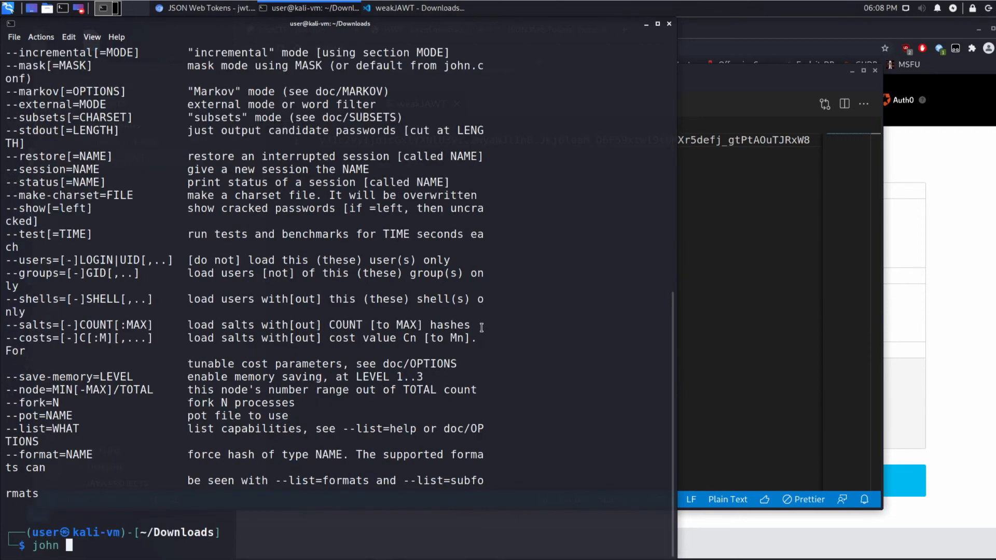
pyautogui.write('wek')
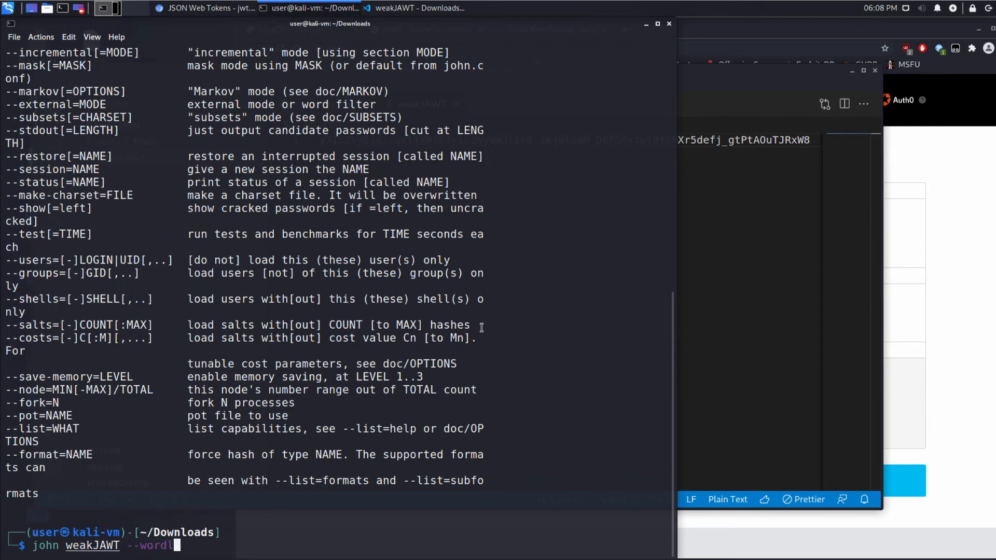
pyautogui.write('ist')
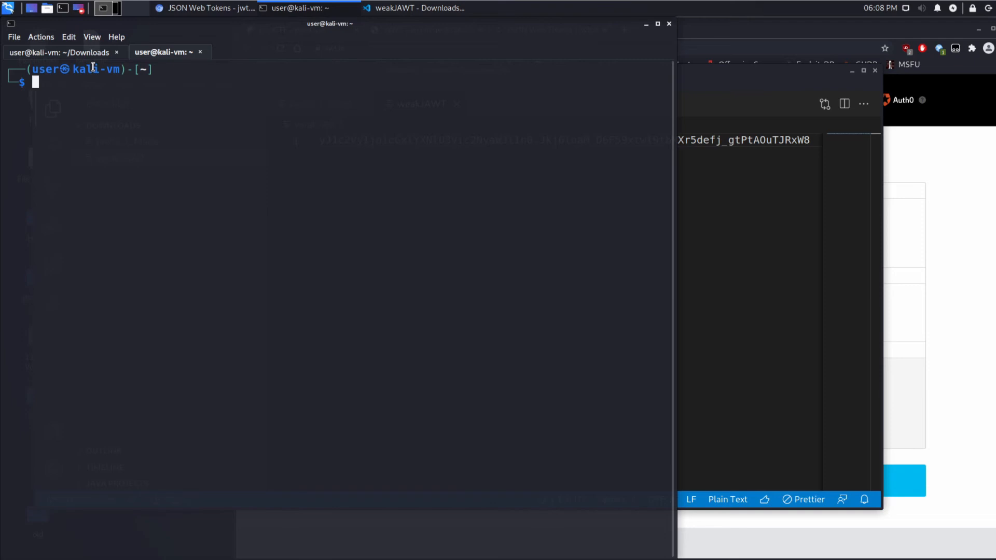
# View /usr/share/wordlists/rockyou.txt in less
pyautogui.write('lea')
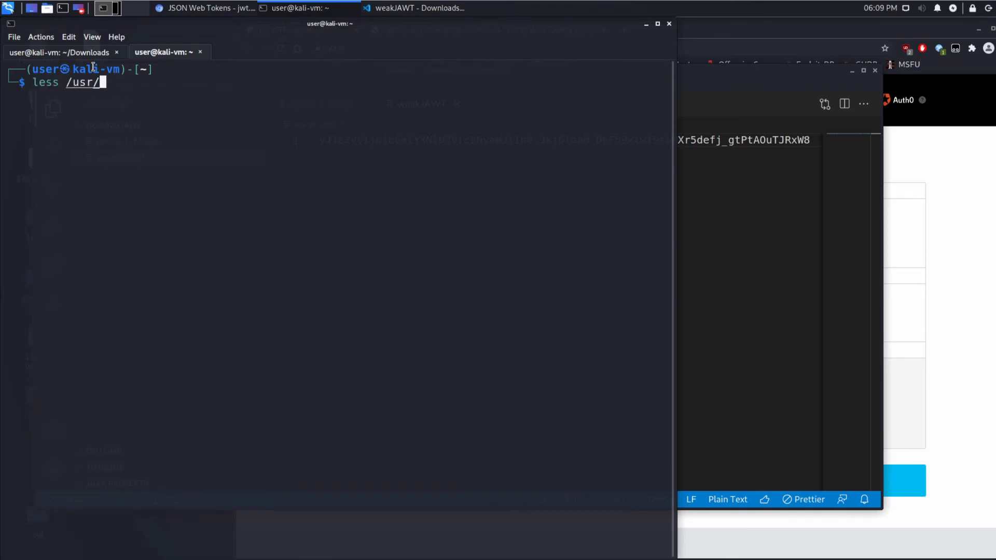
pyautogui.write('share/wordlists/dirb/')
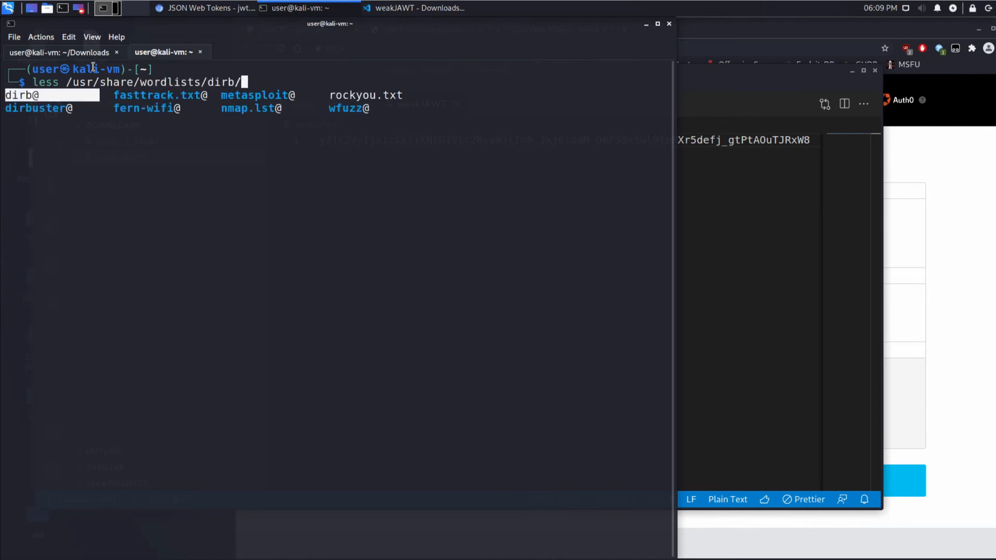
pyautogui.press('BackSpace')
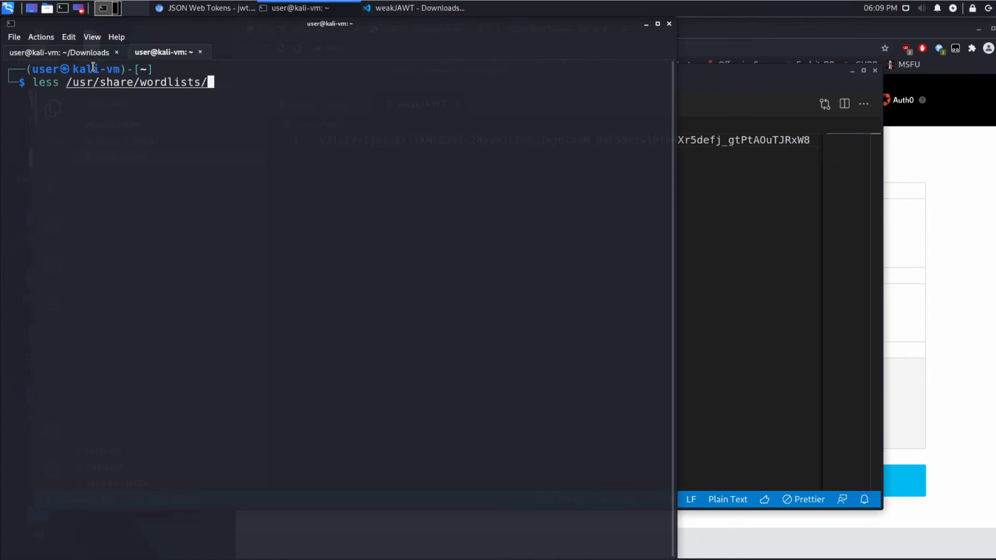
pyautogui.write('rock')
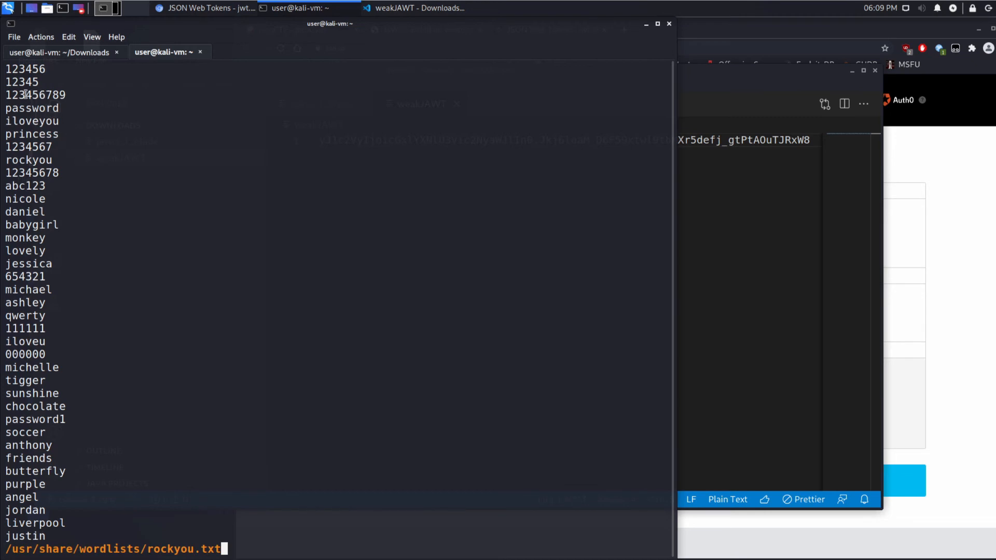
pyautogui.moveTo(62, 232)
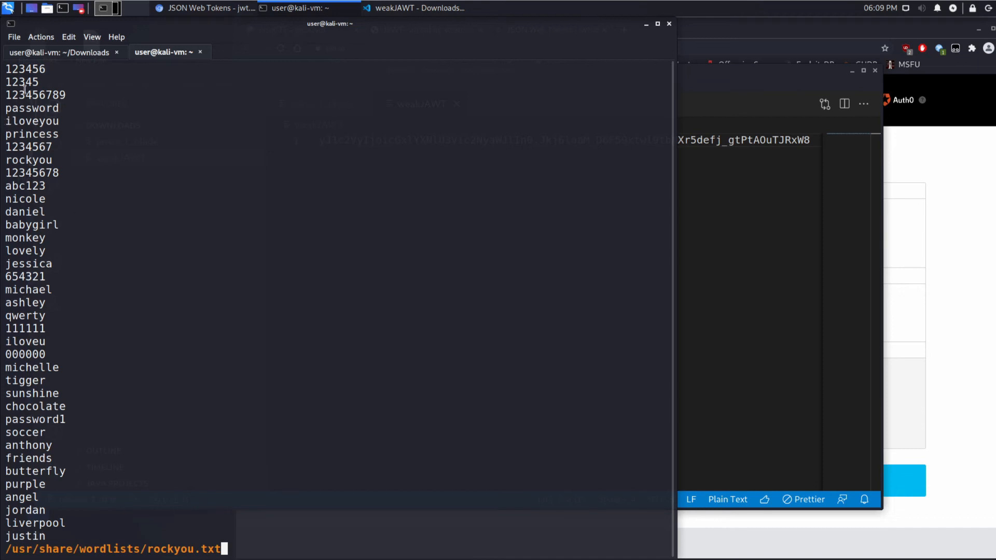
pyautogui.moveTo(29, 121)
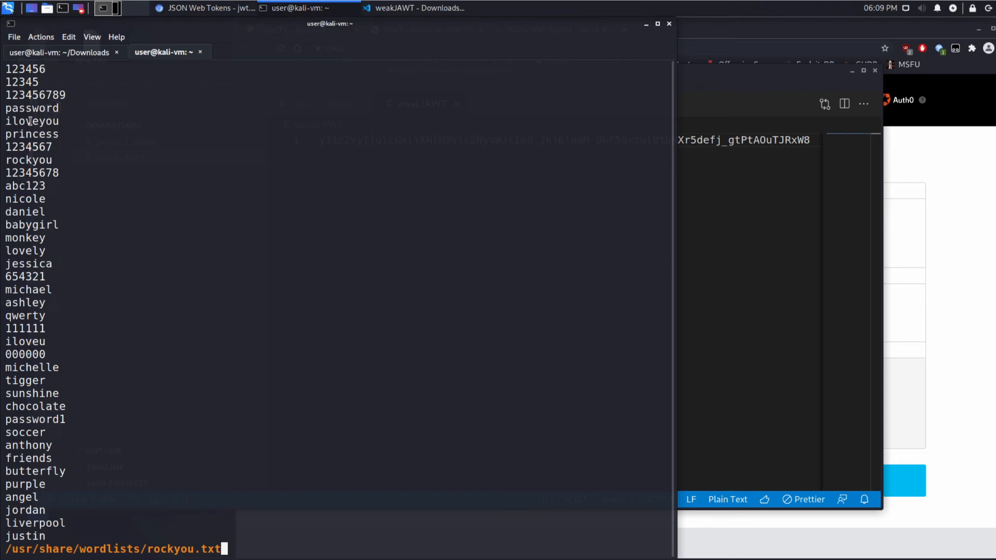
pyautogui.moveTo(111, 186)
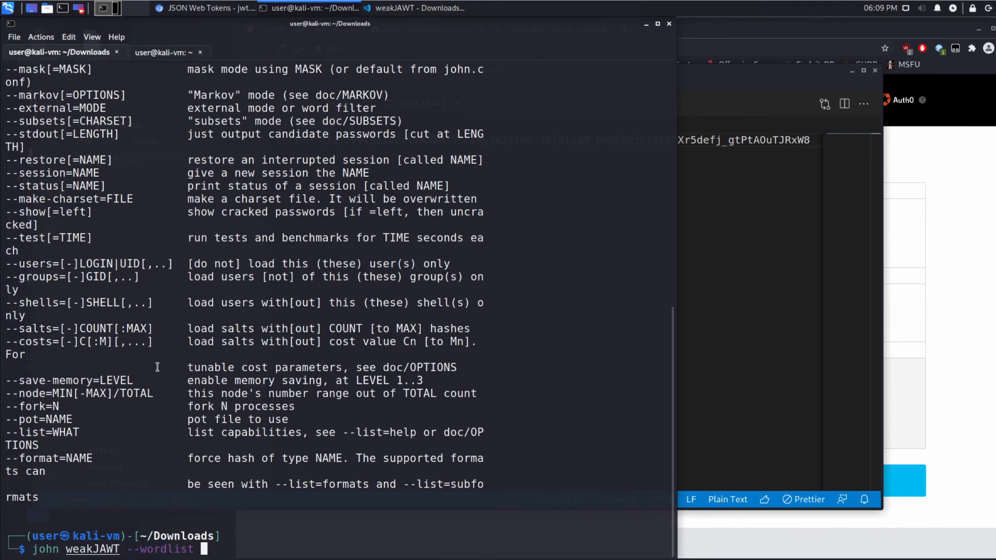
pyautogui.write('/usr/')
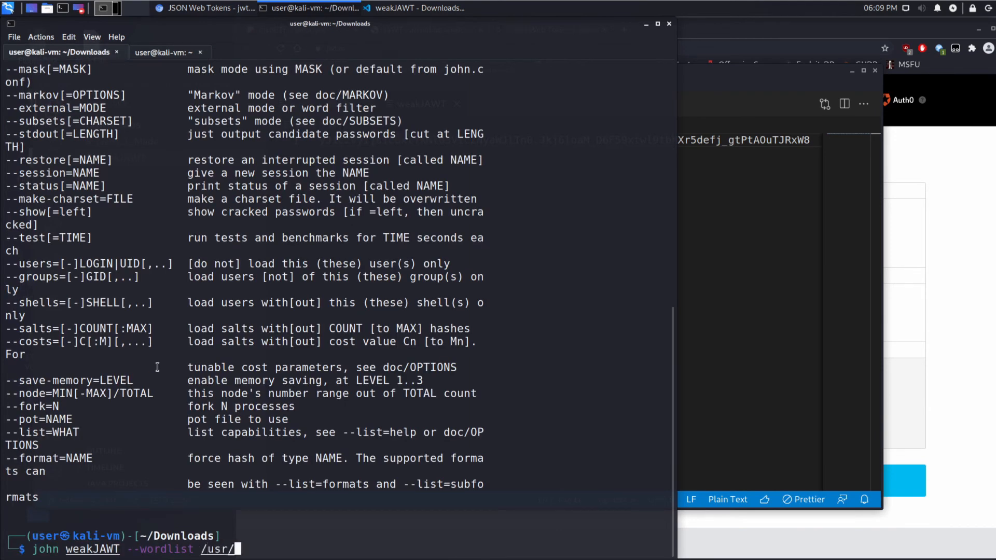
pyautogui.write('share/wordlists/')
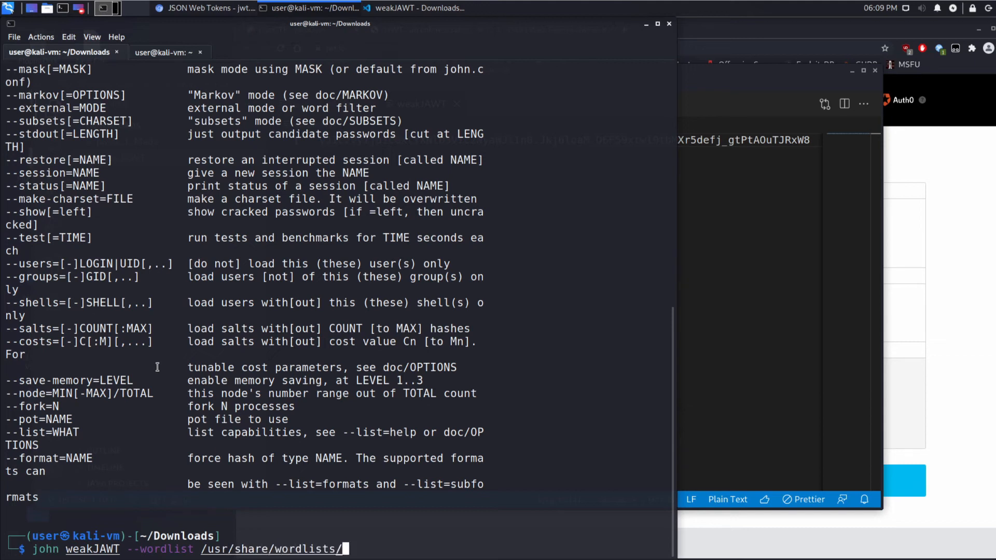
pyautogui.write('rockyou.txt')
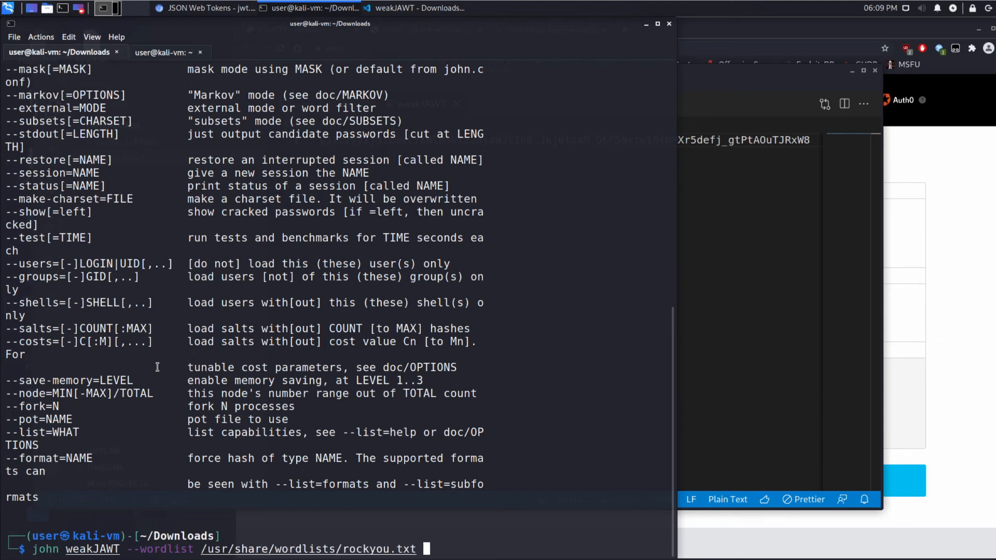
pyautogui.write('--form')
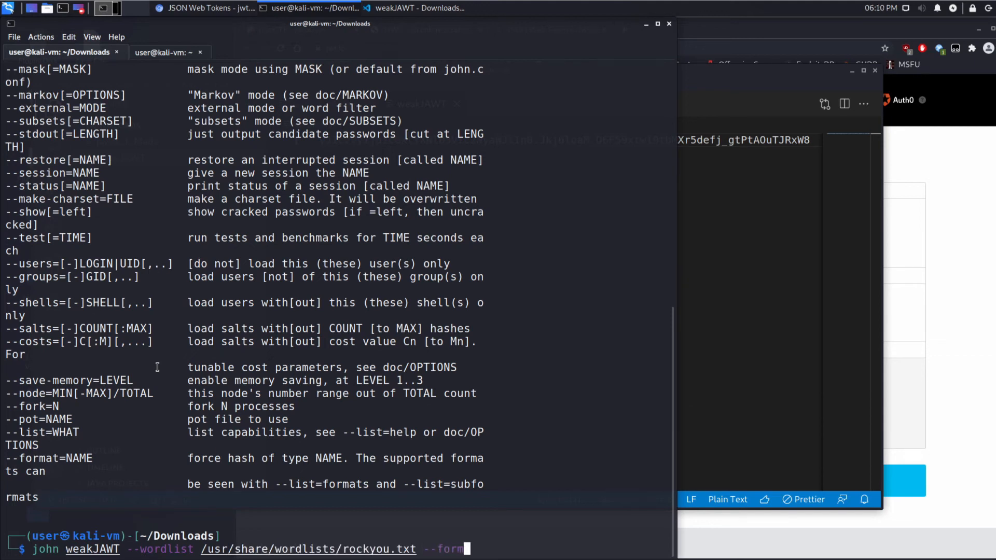
pyautogui.write('at')
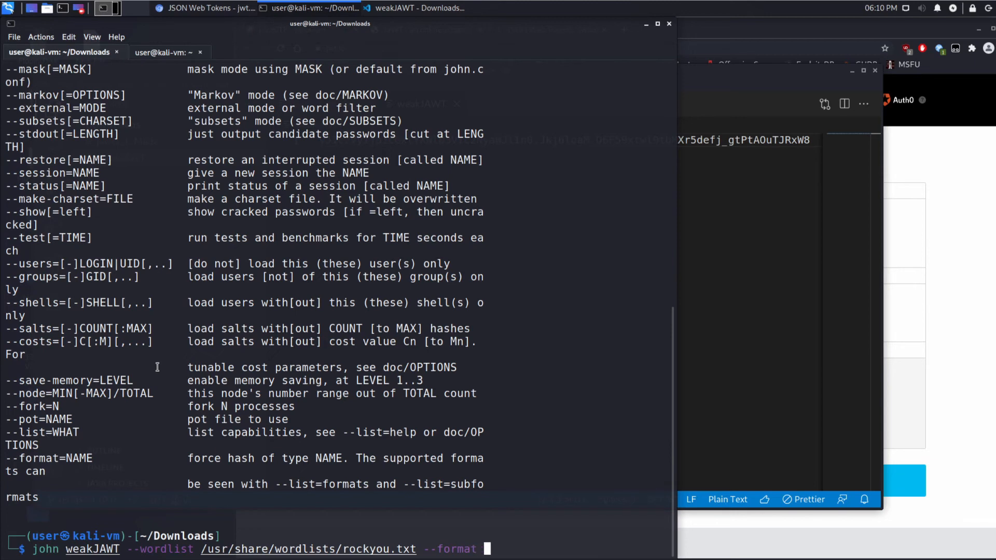
pyautogui.write('HMAC-SHA')
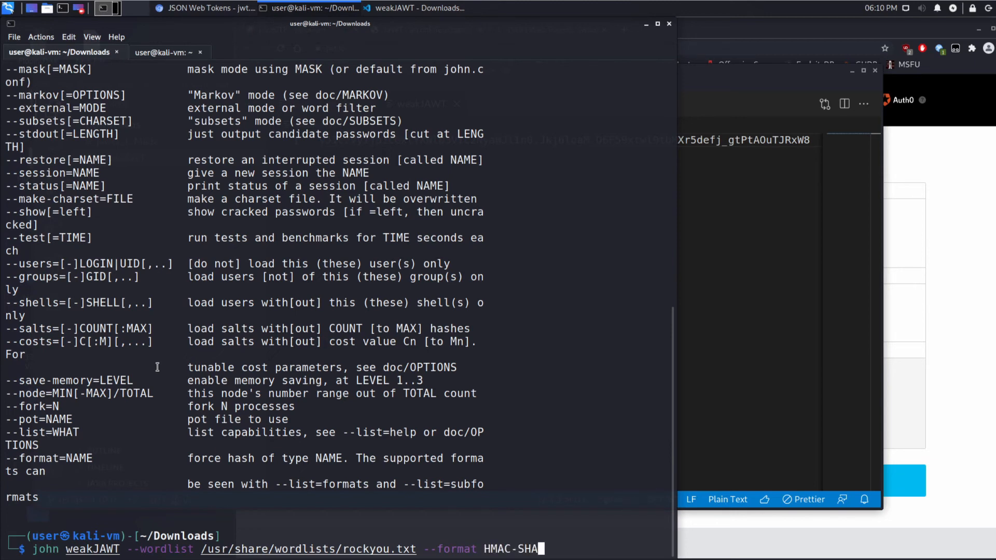
pyautogui.write('256')
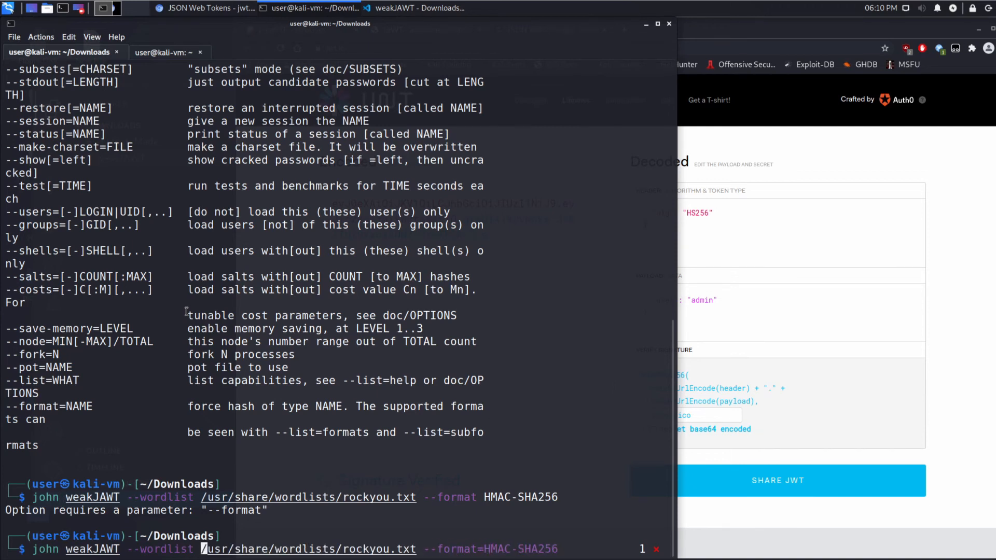
pyautogui.press('Return')
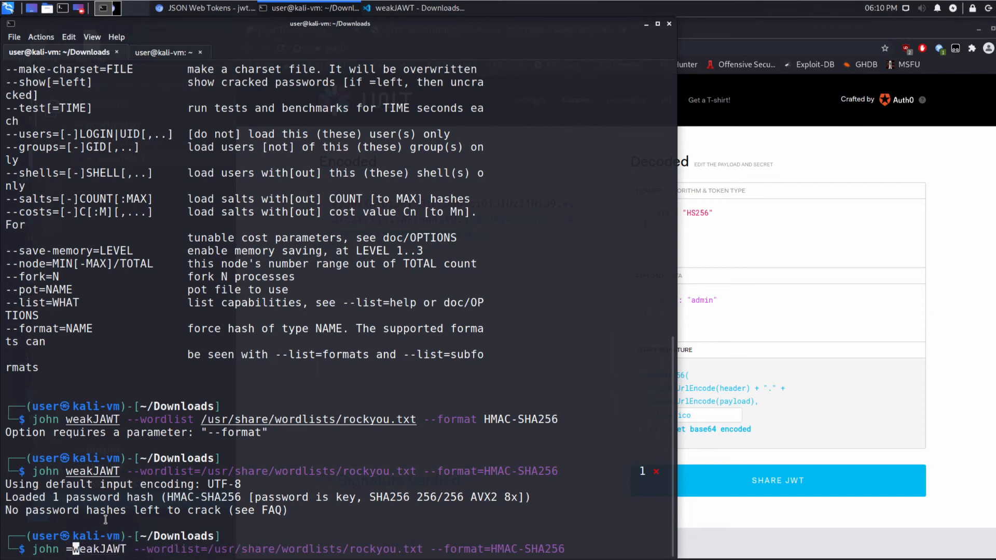
pyautogui.write('=')
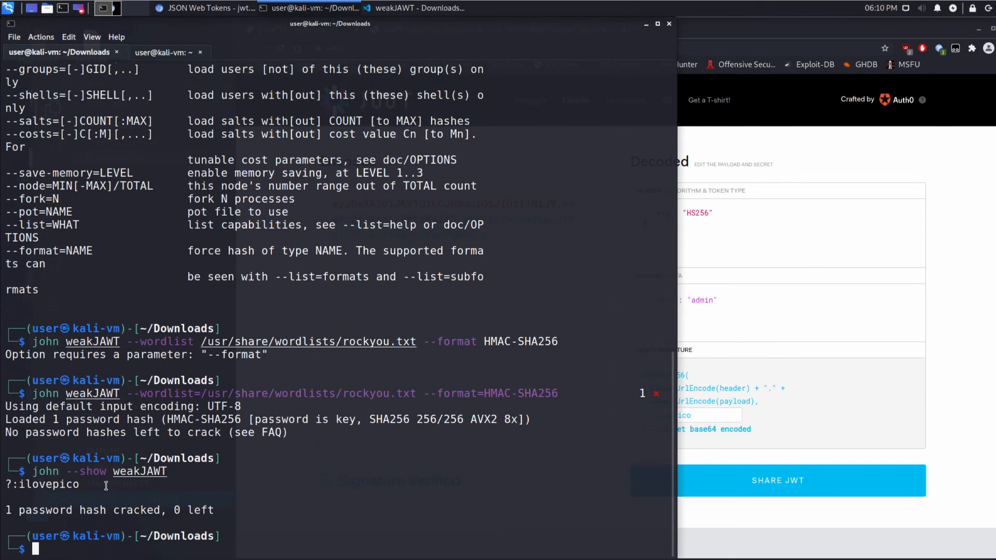
pyautogui.moveTo(50, 487)
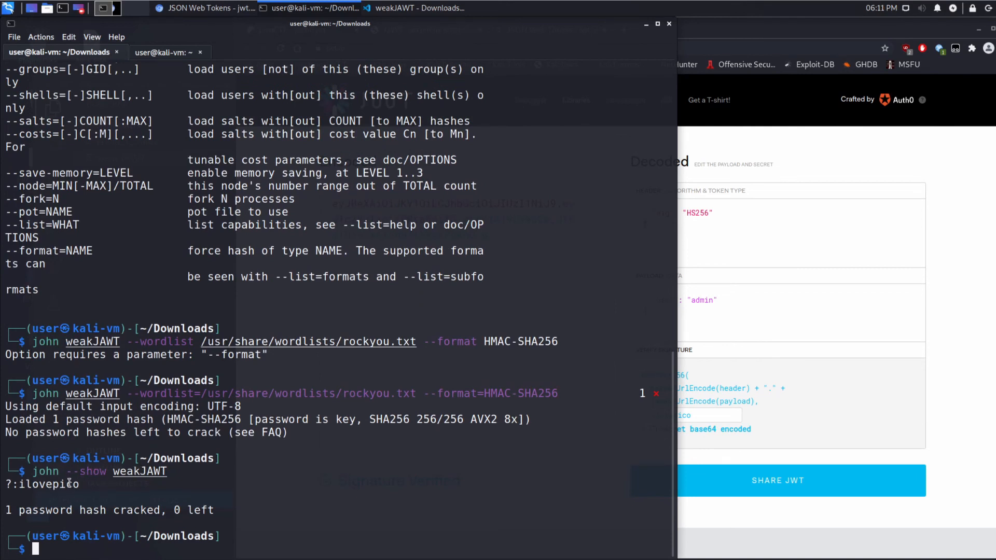
pyautogui.moveTo(118, 501)
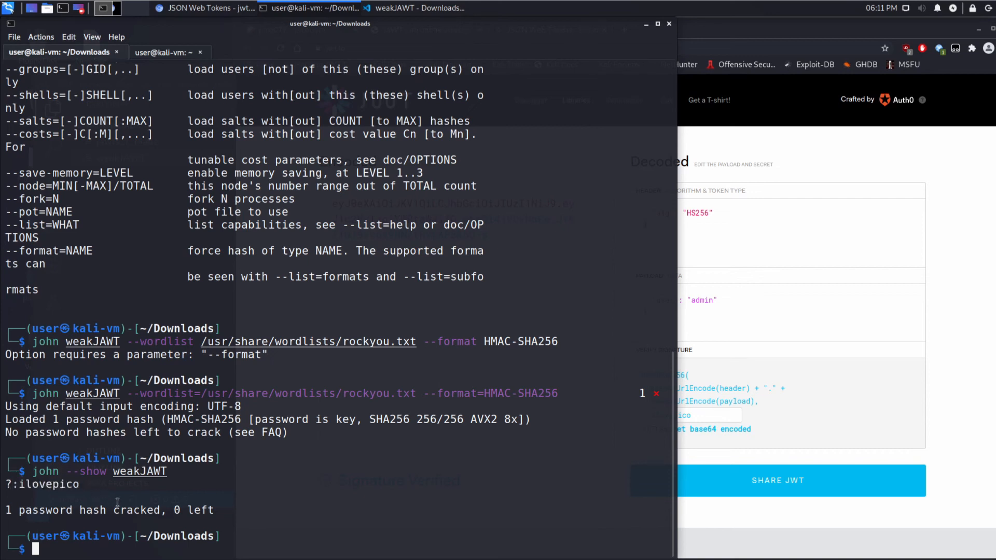
# Delete ~/.john/john.pot and rerun the rockyou HMAC-SHA256 crack on weakJAWT
pyautogui.write('cd ~')
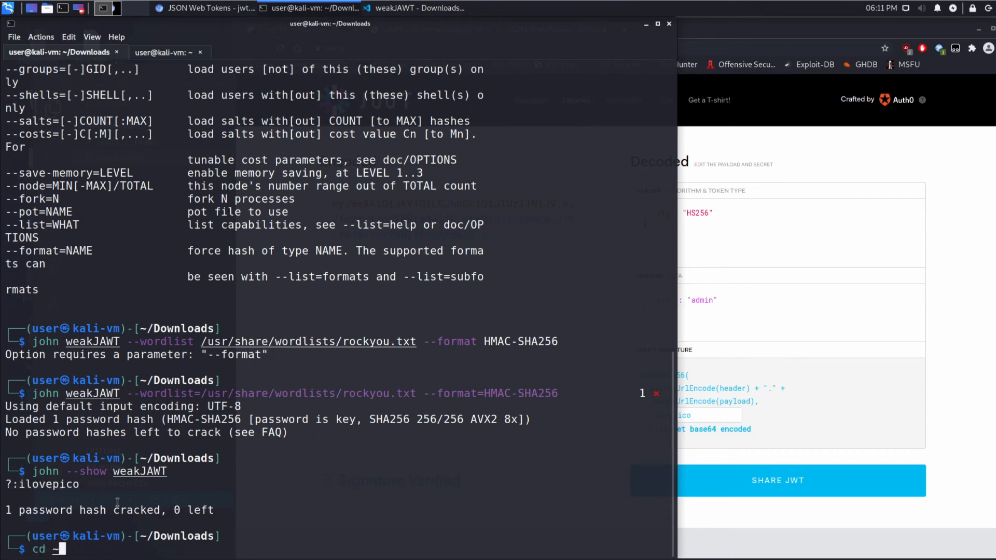
pyautogui.write('rm')
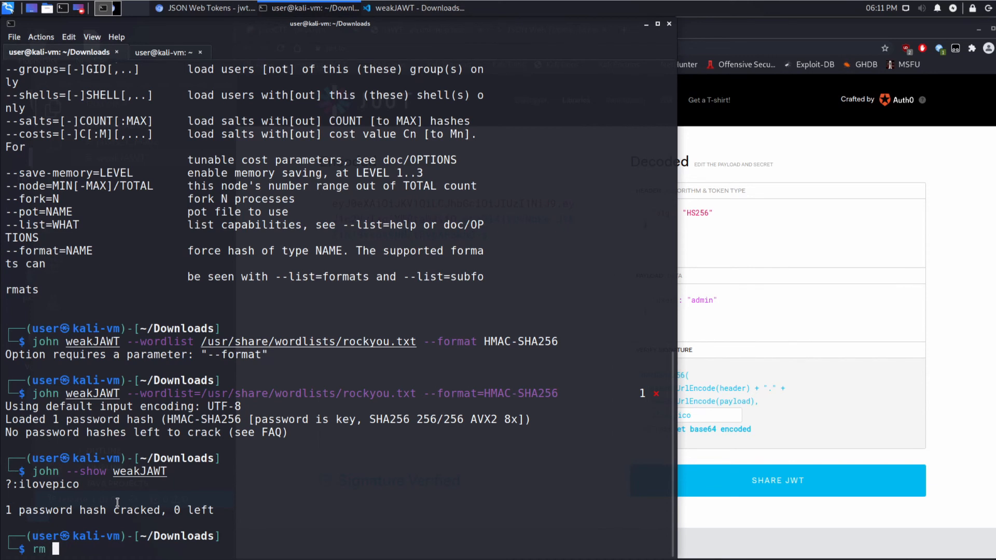
pyautogui.write('~/.john/john.')
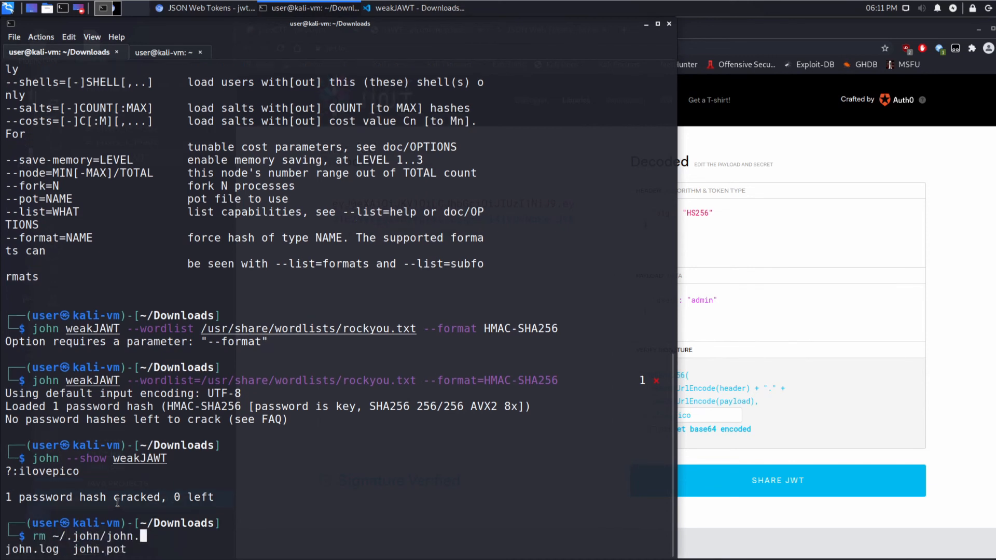
pyautogui.write('pot')
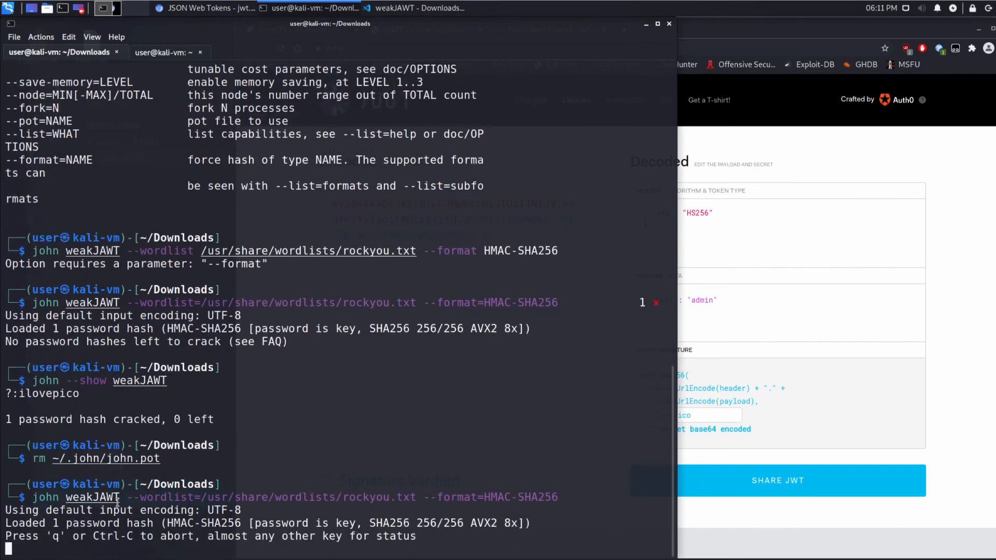
pyautogui.press('Return')
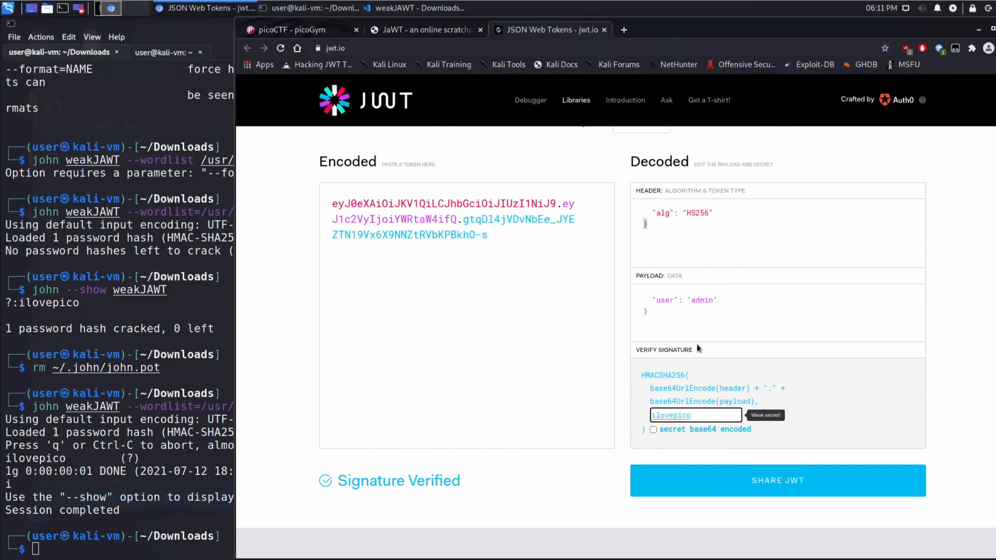
pyautogui.moveTo(720, 338)
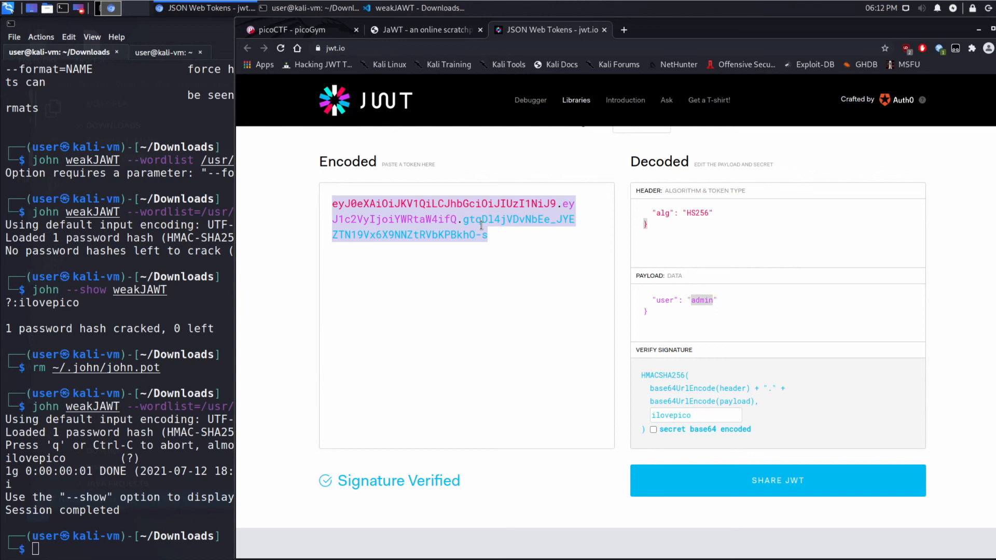
pyautogui.moveTo(462, 76)
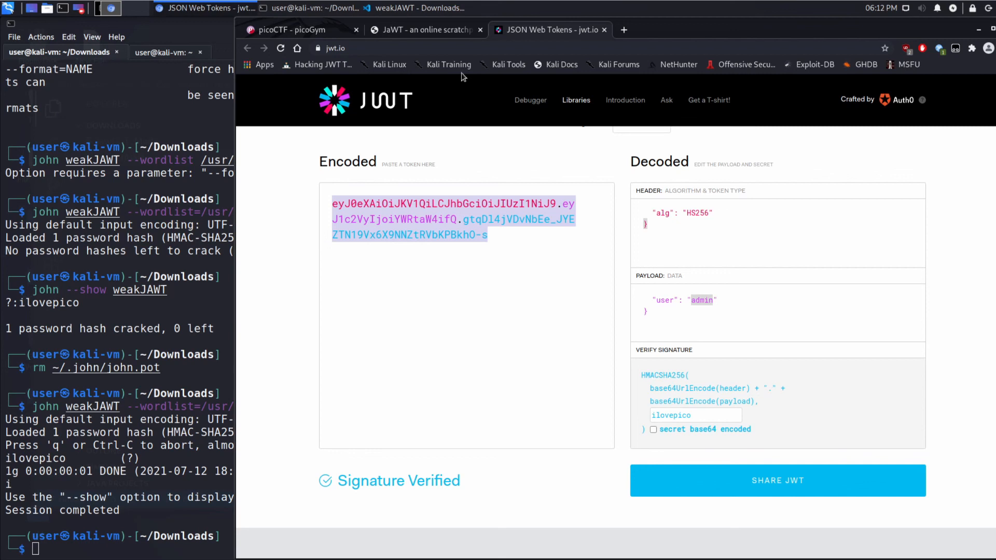
# Add the forged token as a jwt cookie on JaWT and copy the revealed picoCTF flag
pyautogui.click(423, 29)
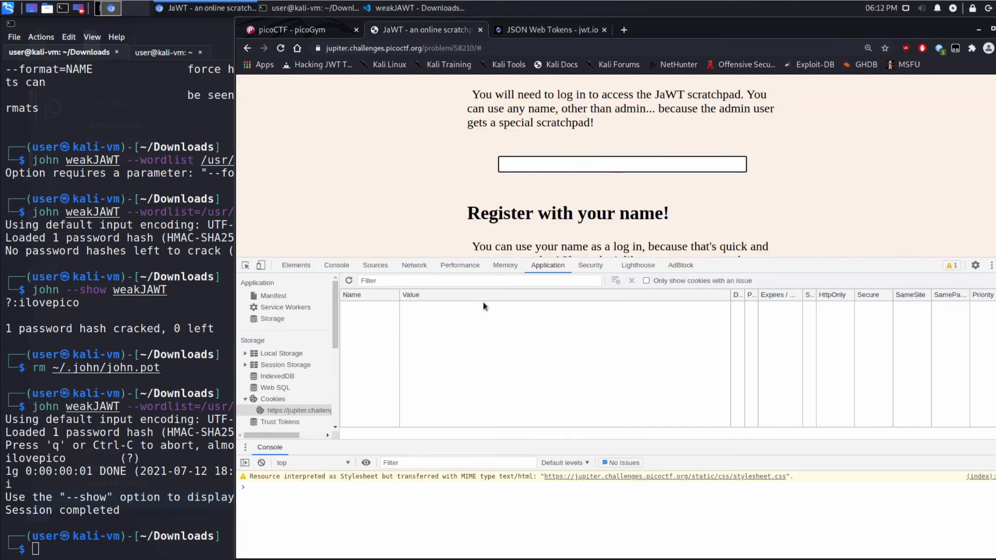
pyautogui.click(621, 164)
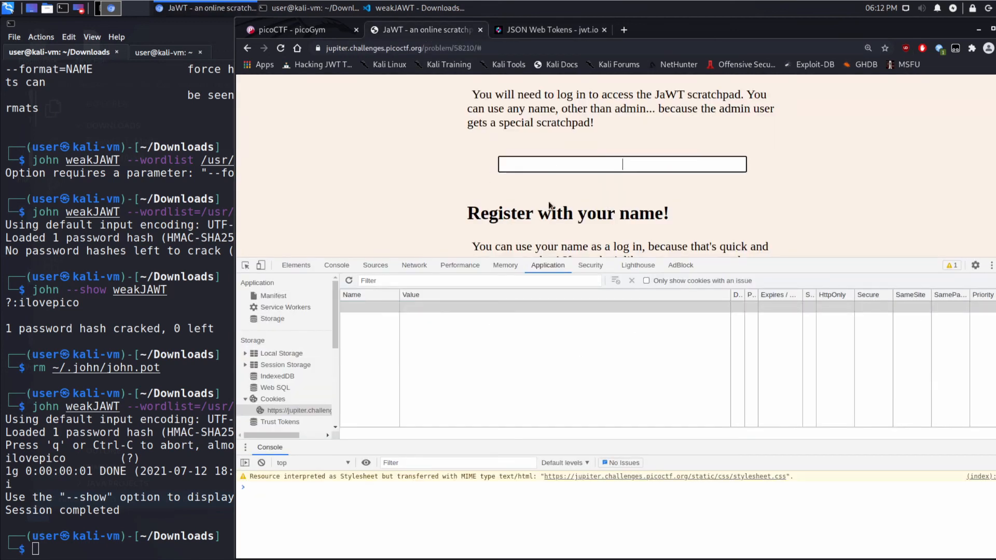
pyautogui.click(382, 307)
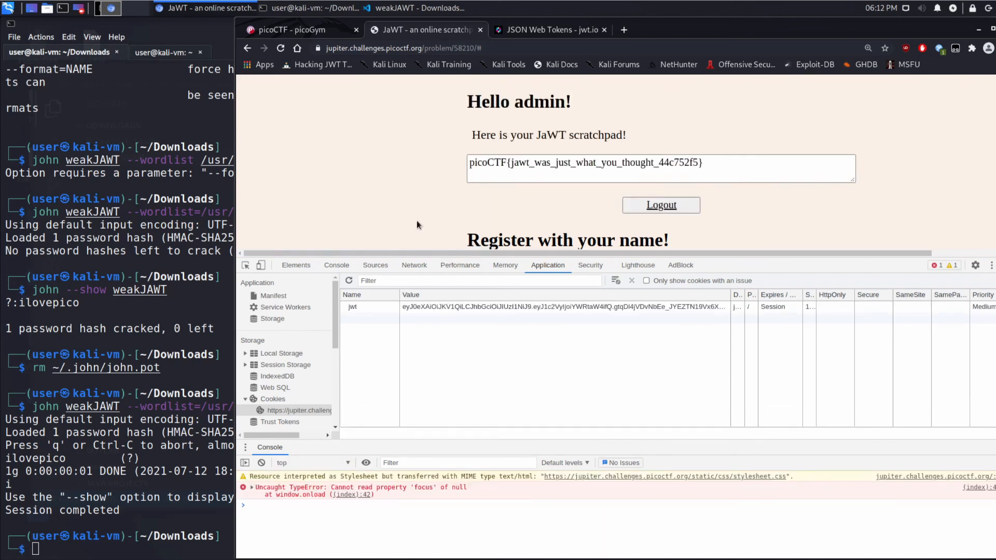
pyautogui.doubleClick(539, 102)
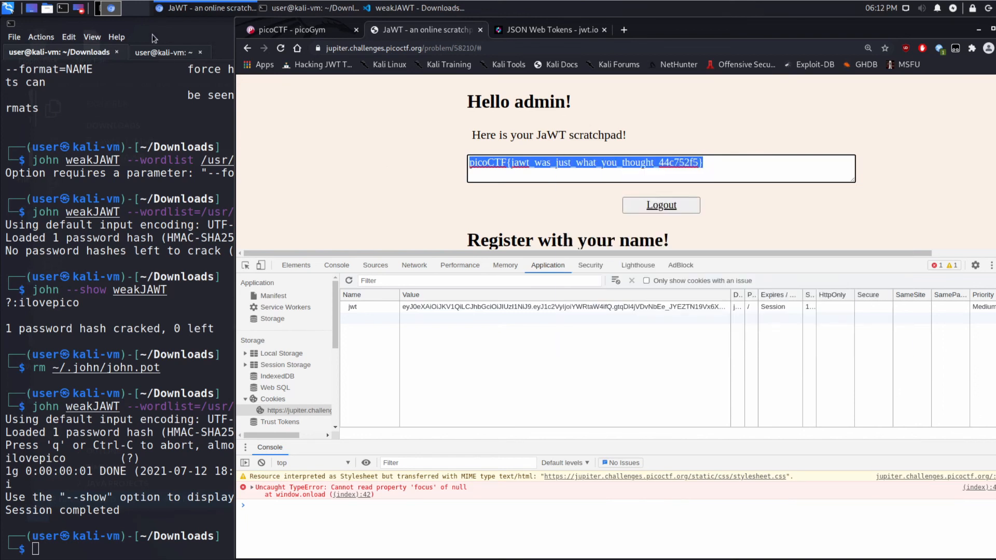
pyautogui.click(290, 29)
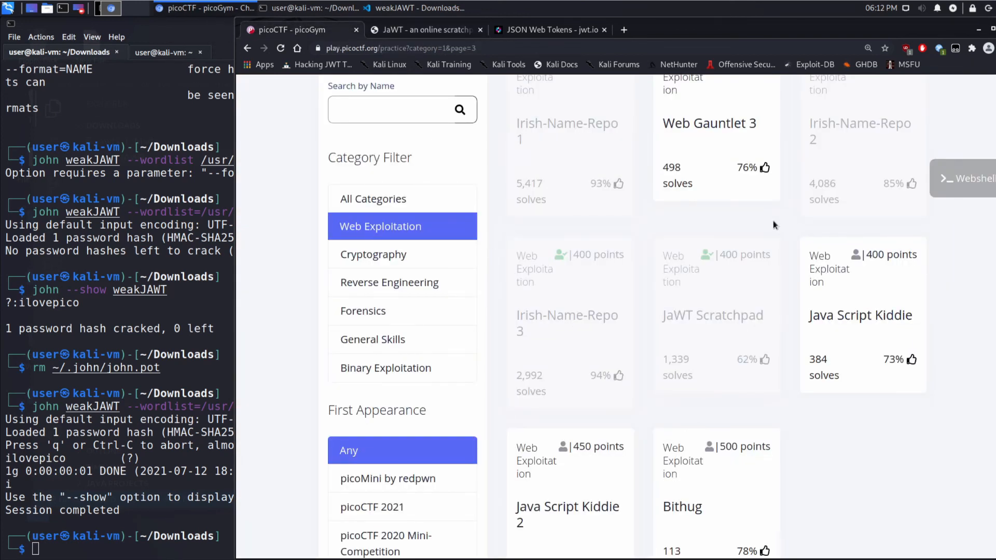
# Submit the copied flag for JaWT Scratchpad on picoGym and dismiss the success notice
pyautogui.click(712, 314)
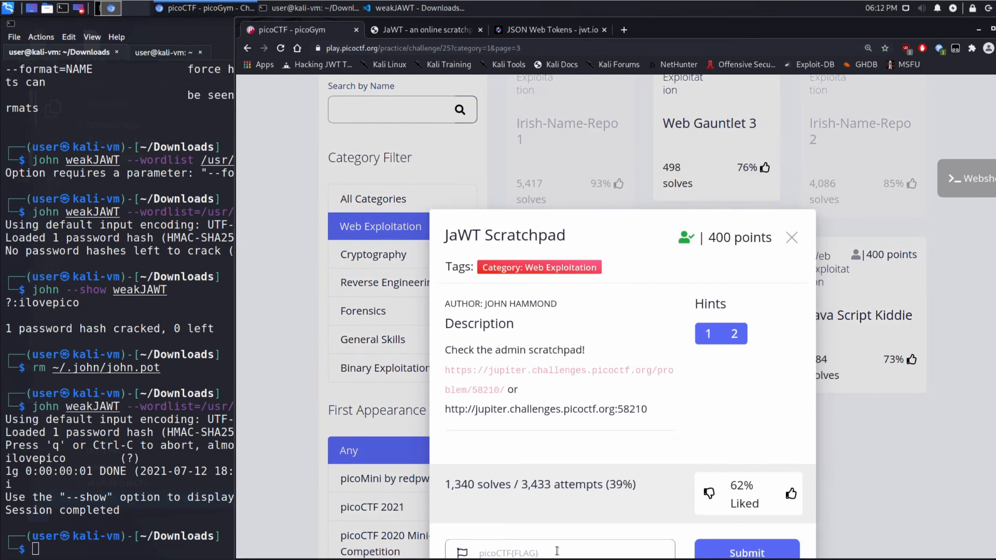
pyautogui.click(746, 552)
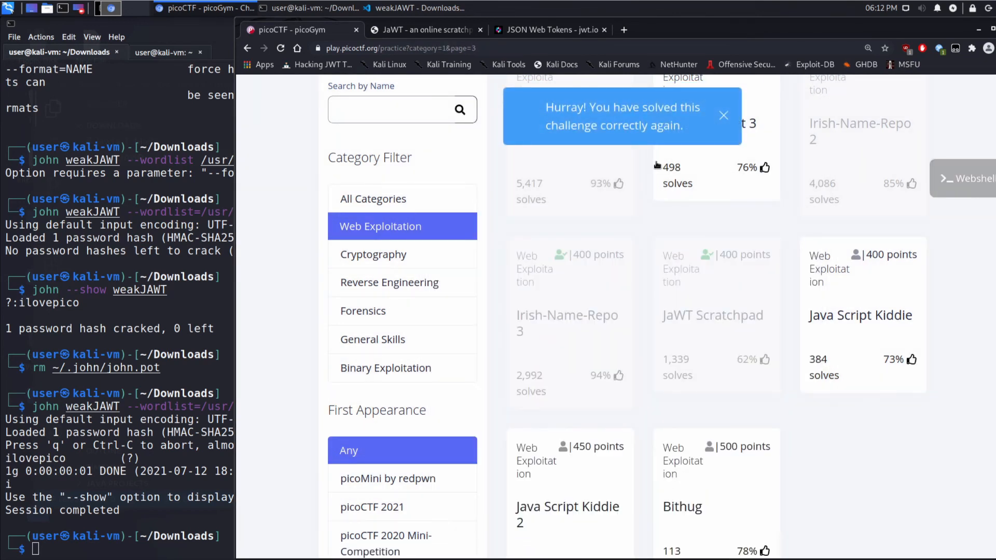
pyautogui.click(723, 115)
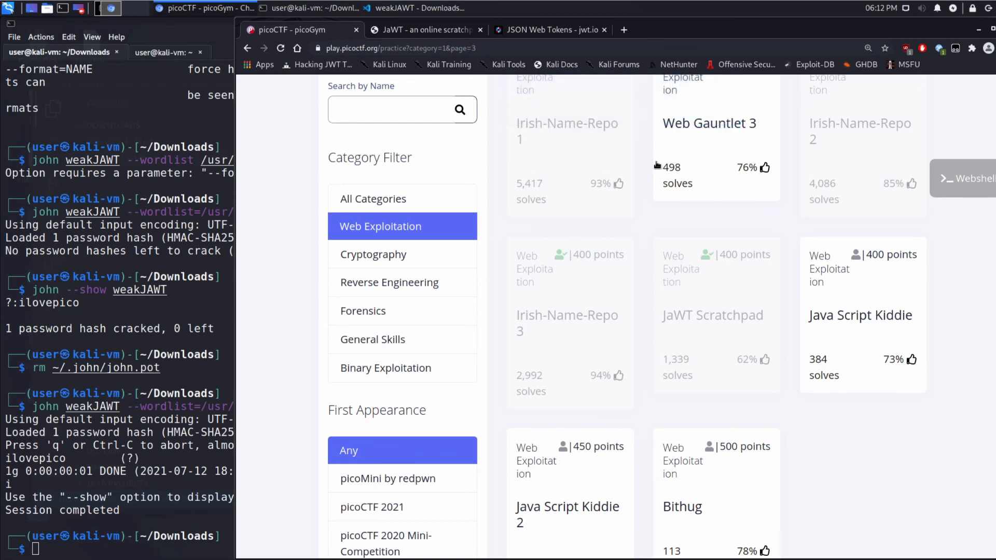
pyautogui.moveTo(990, 390)
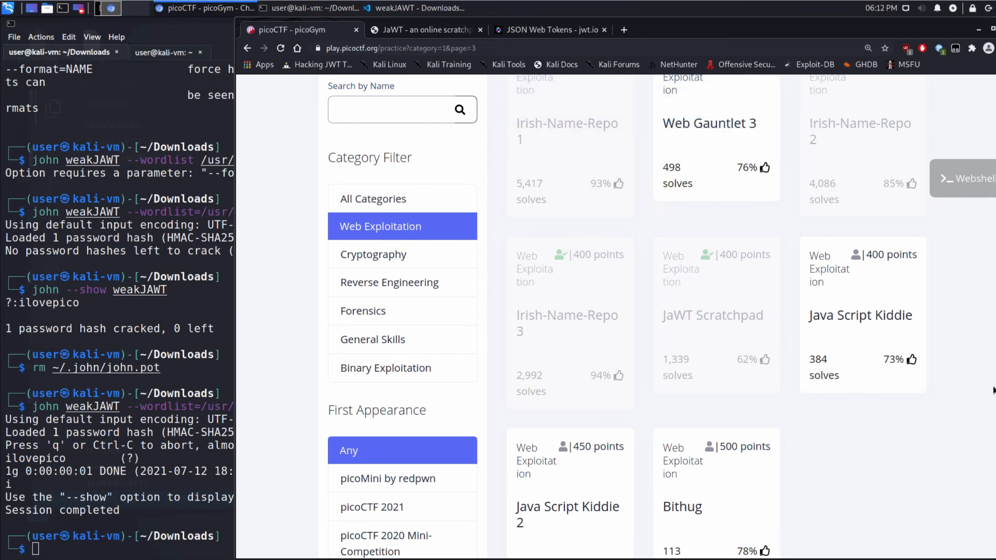